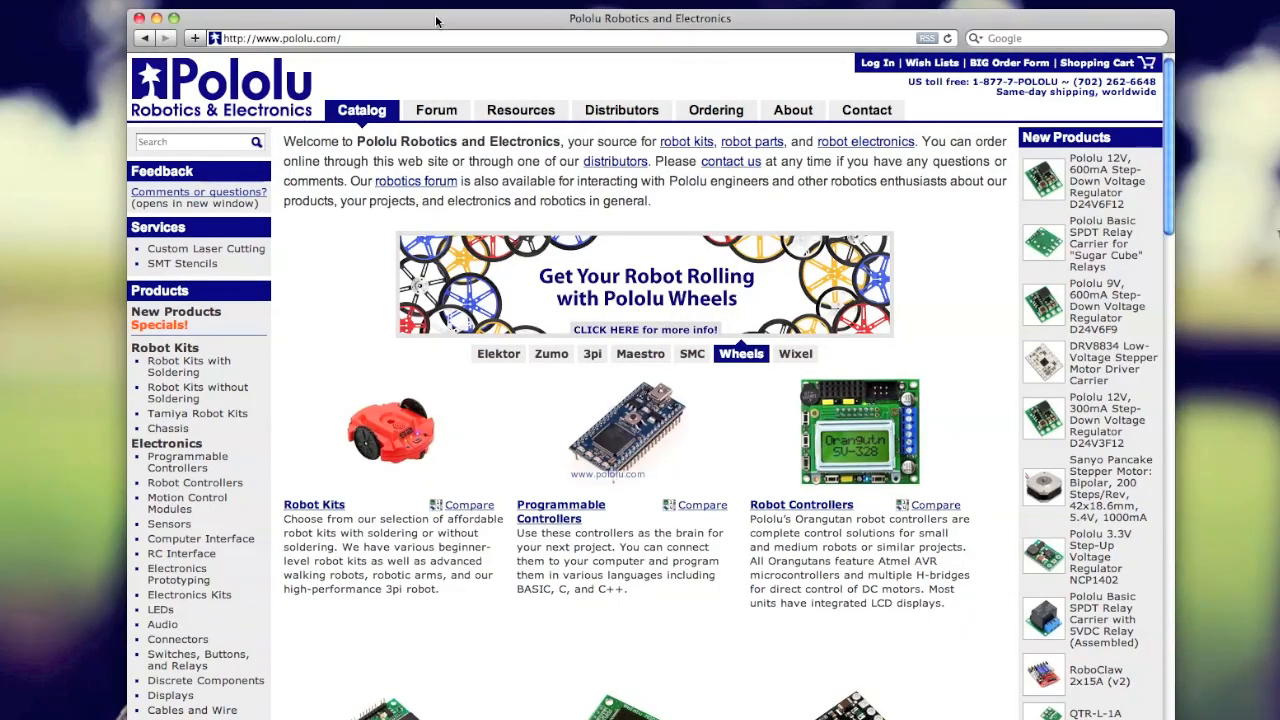
Step: Navigate from the Pololu home page to the Robot Kits category
{"action": "left_click", "coordinate": [284, 38]}
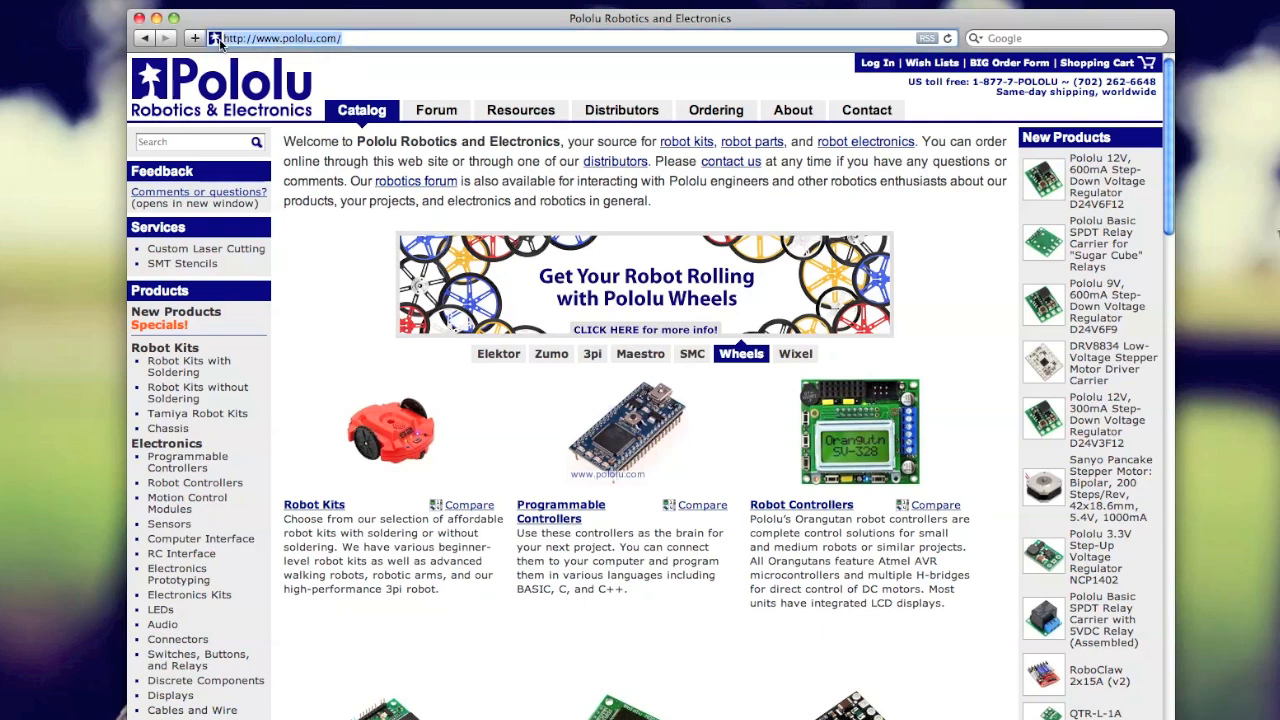
{"action": "mouse_move", "coordinate": [328, 256]}
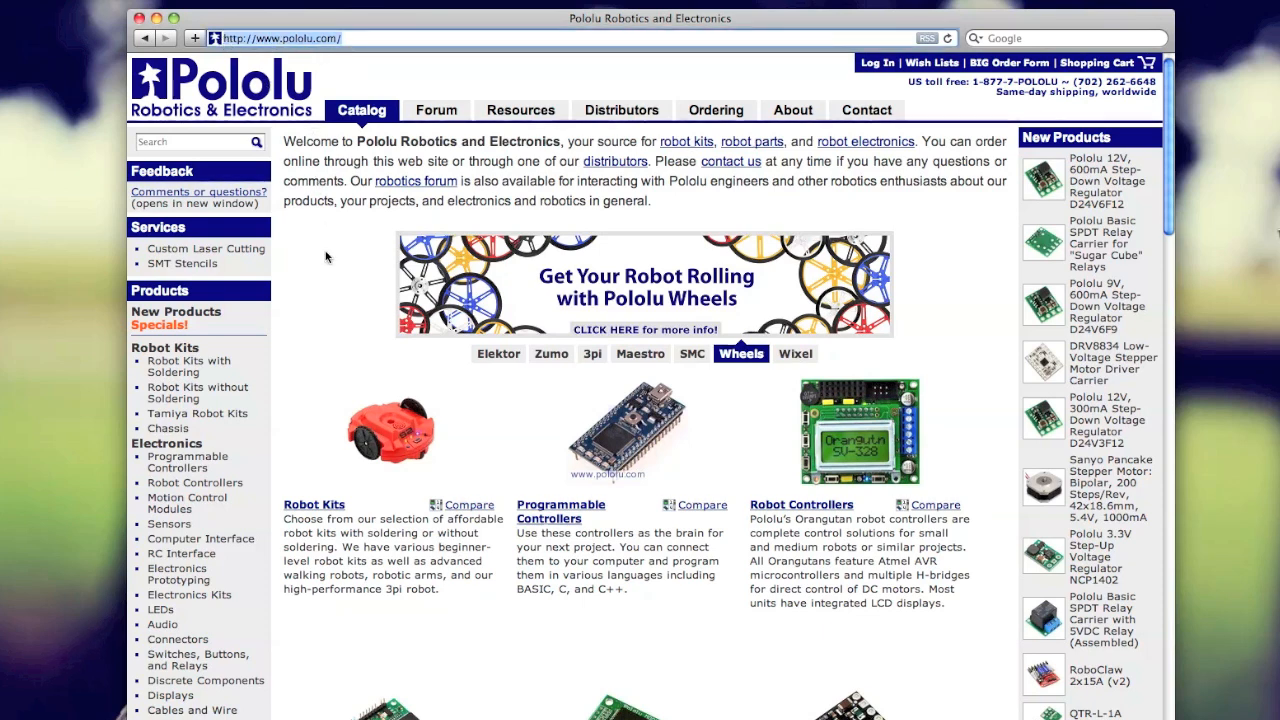
{"action": "left_click", "coordinate": [796, 352]}
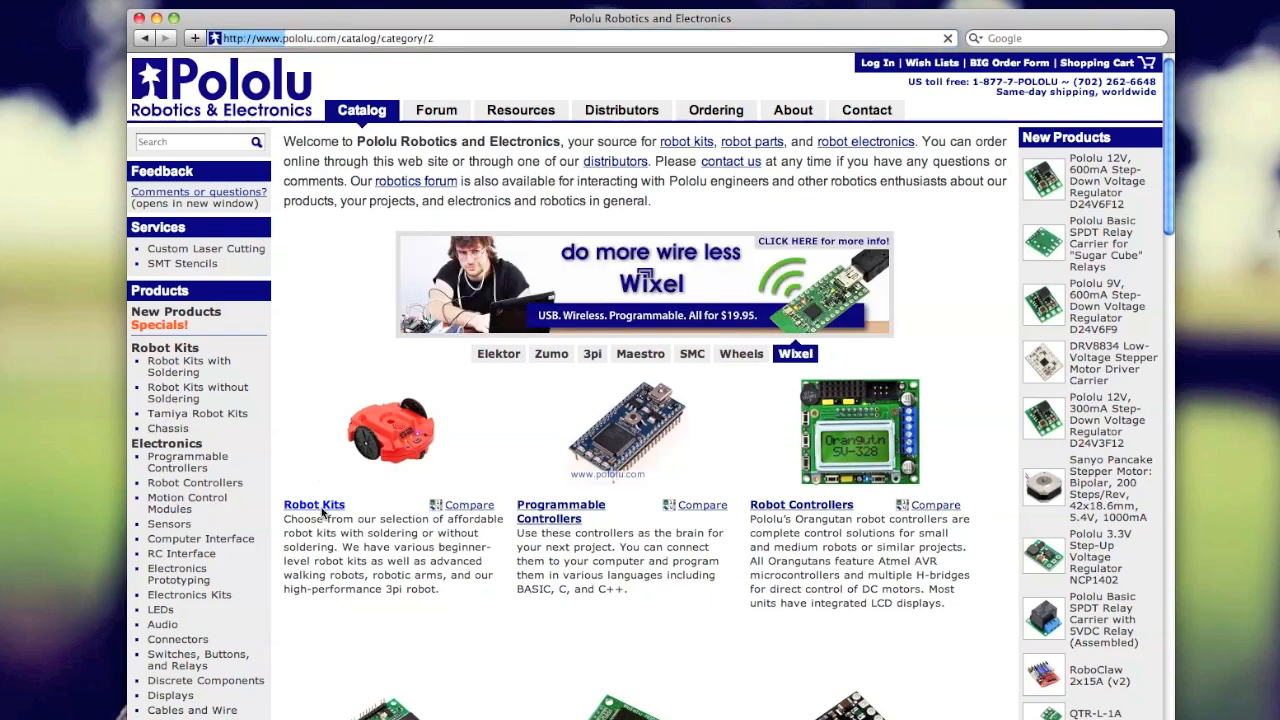
{"action": "left_click", "coordinate": [314, 504]}
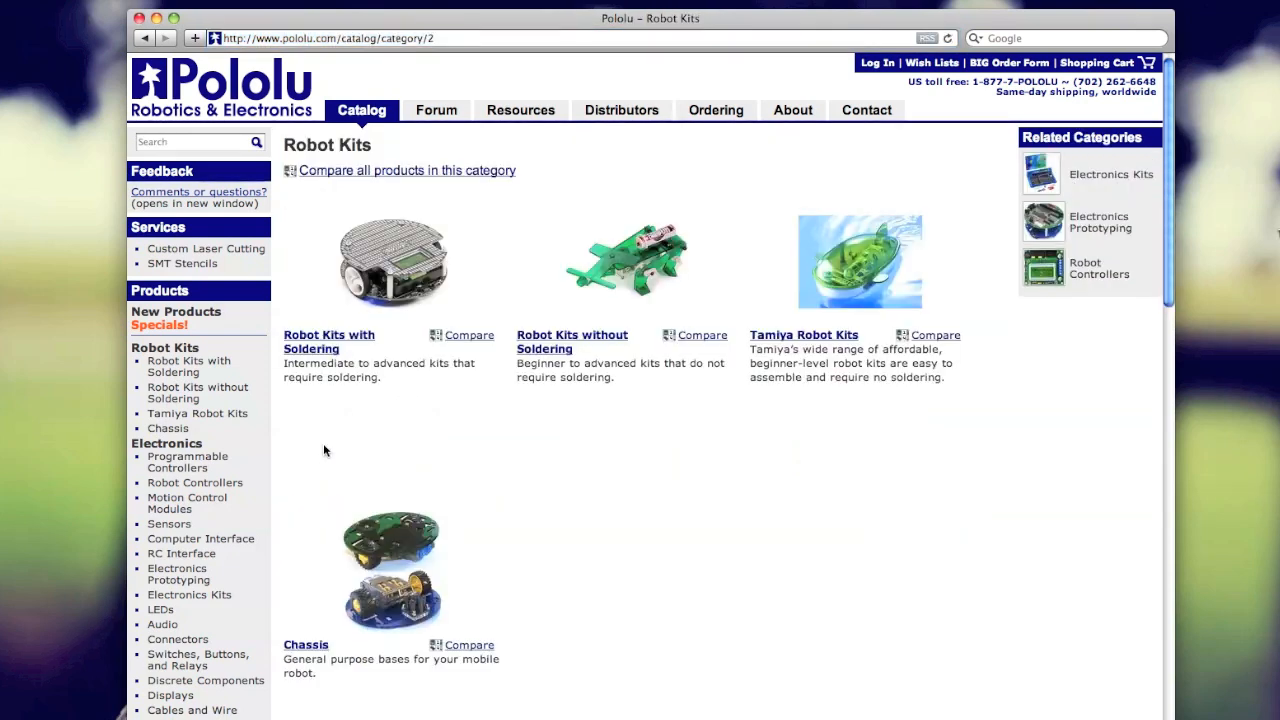
Step: View the Zumo Robot Kit for Arduino Resources down to the Recommended links
{"action": "left_click", "coordinate": [328, 340]}
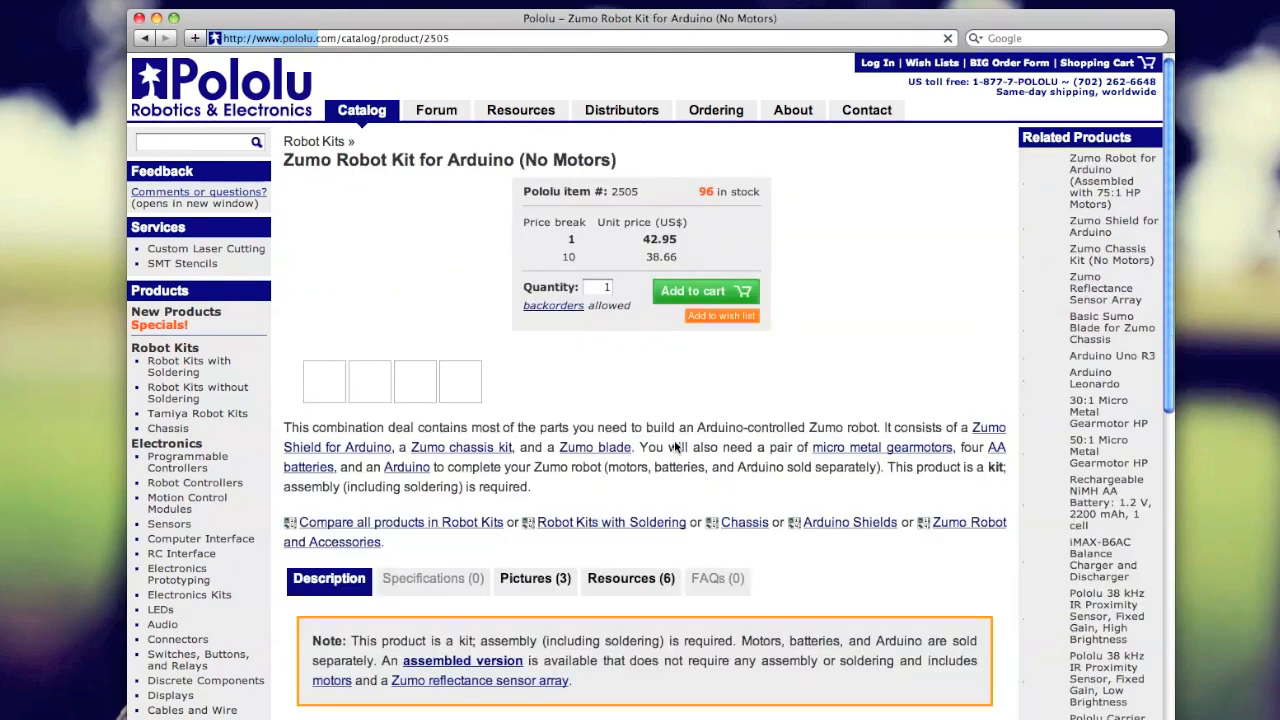
{"action": "scroll", "scroll_direction": "down", "scroll_amount": 3}
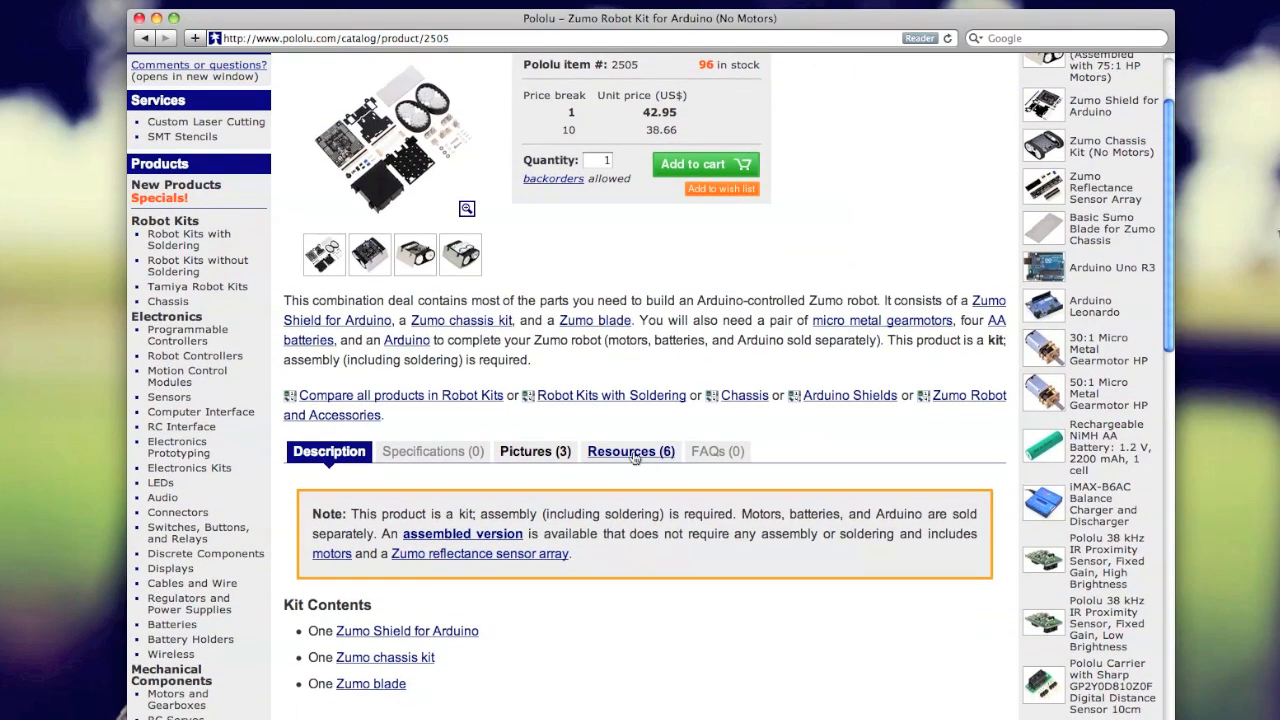
{"action": "left_click", "coordinate": [632, 452]}
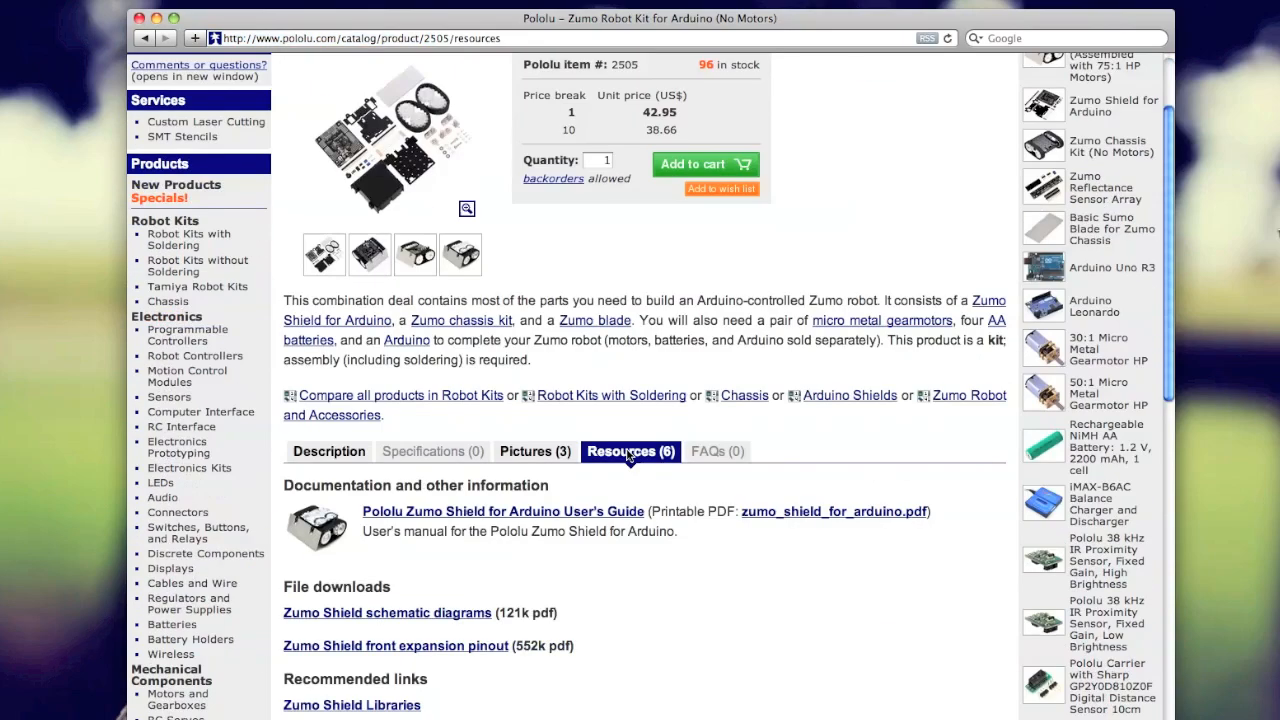
{"action": "scroll", "scroll_direction": "down", "scroll_amount": 3}
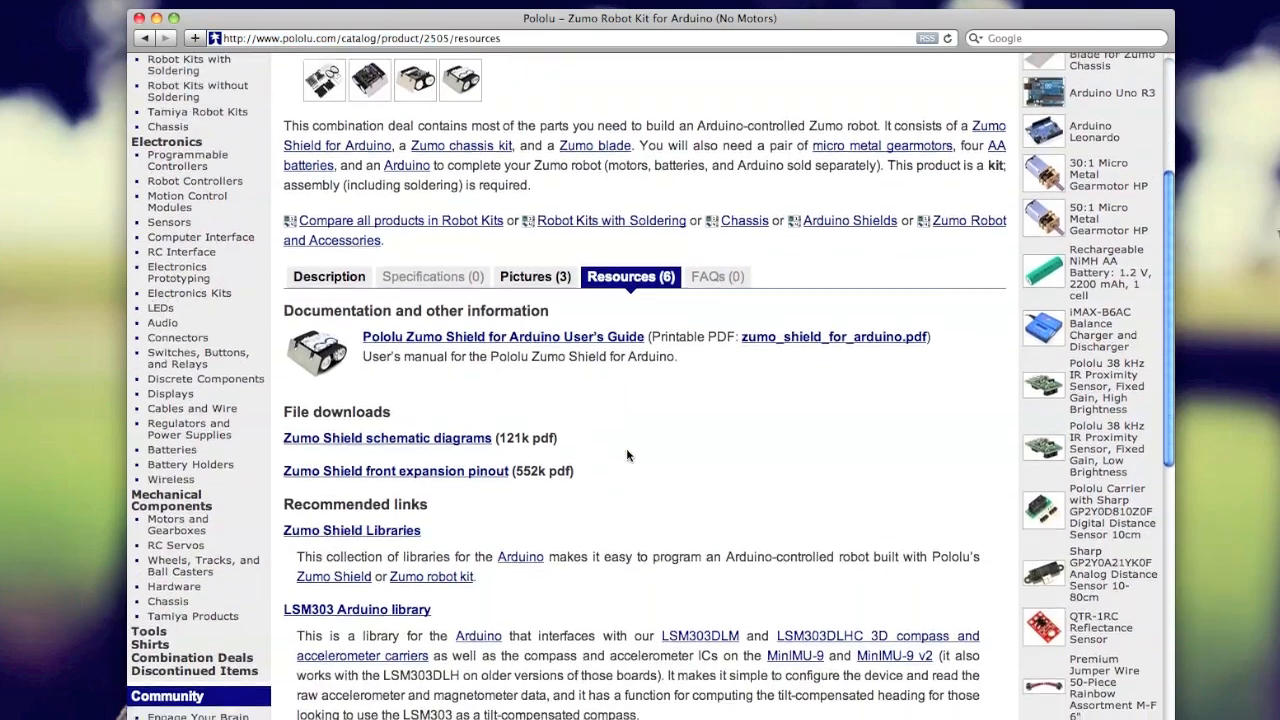
{"action": "scroll", "scroll_direction": "down", "scroll_amount": 3}
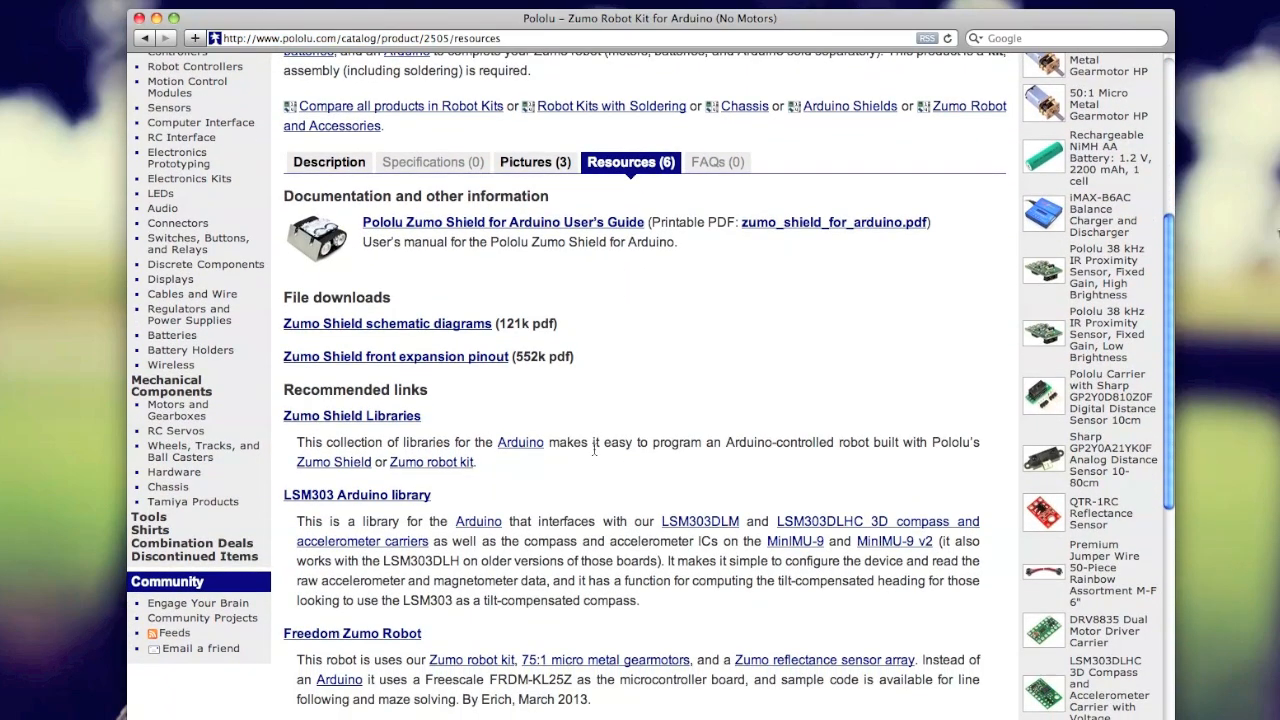
Step: Follow the Zumo Shield Libraries link to the pololu/zumo-shield-arduino GitHub repository
{"action": "left_click", "coordinate": [352, 414]}
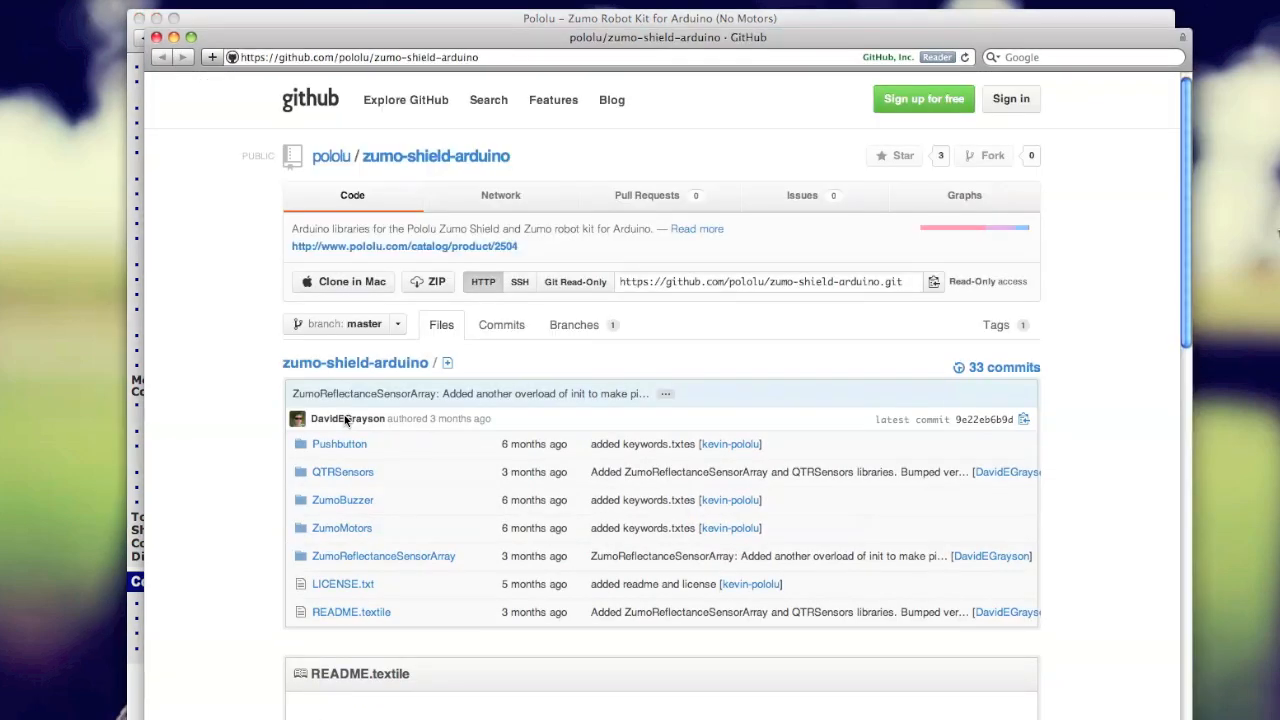
{"action": "mouse_move", "coordinate": [344, 472]}
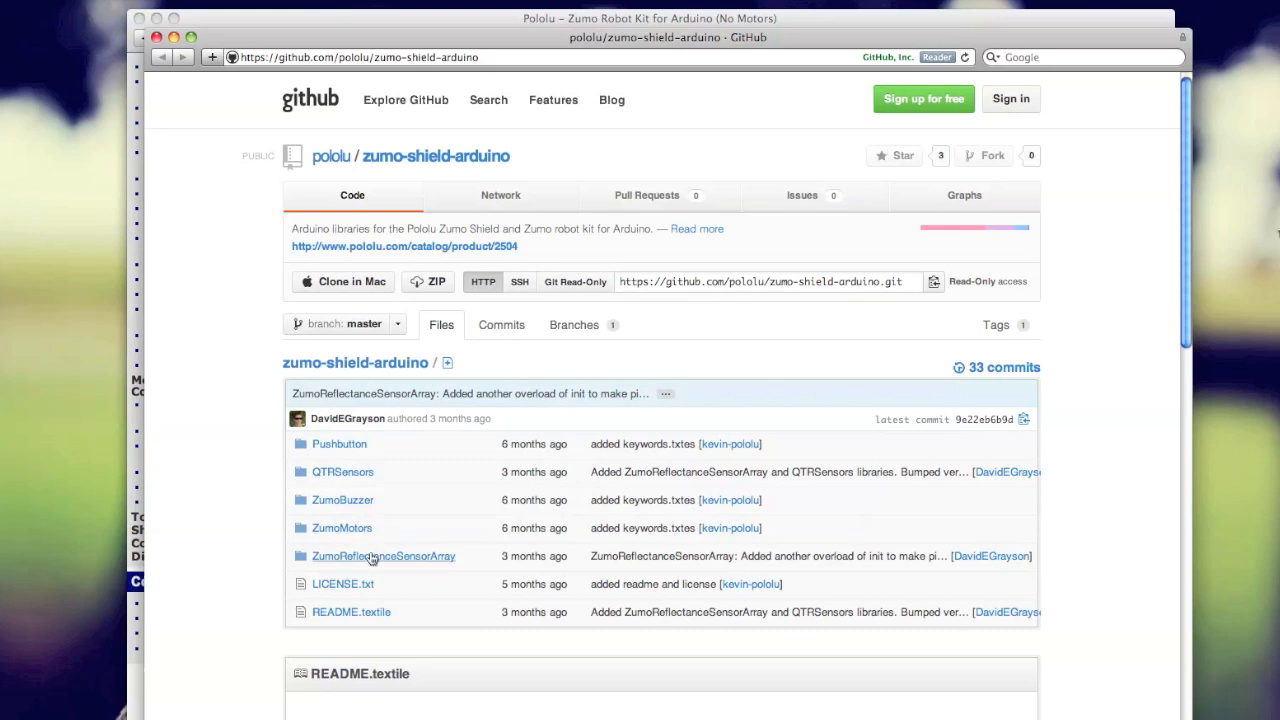
{"action": "mouse_move", "coordinate": [404, 524]}
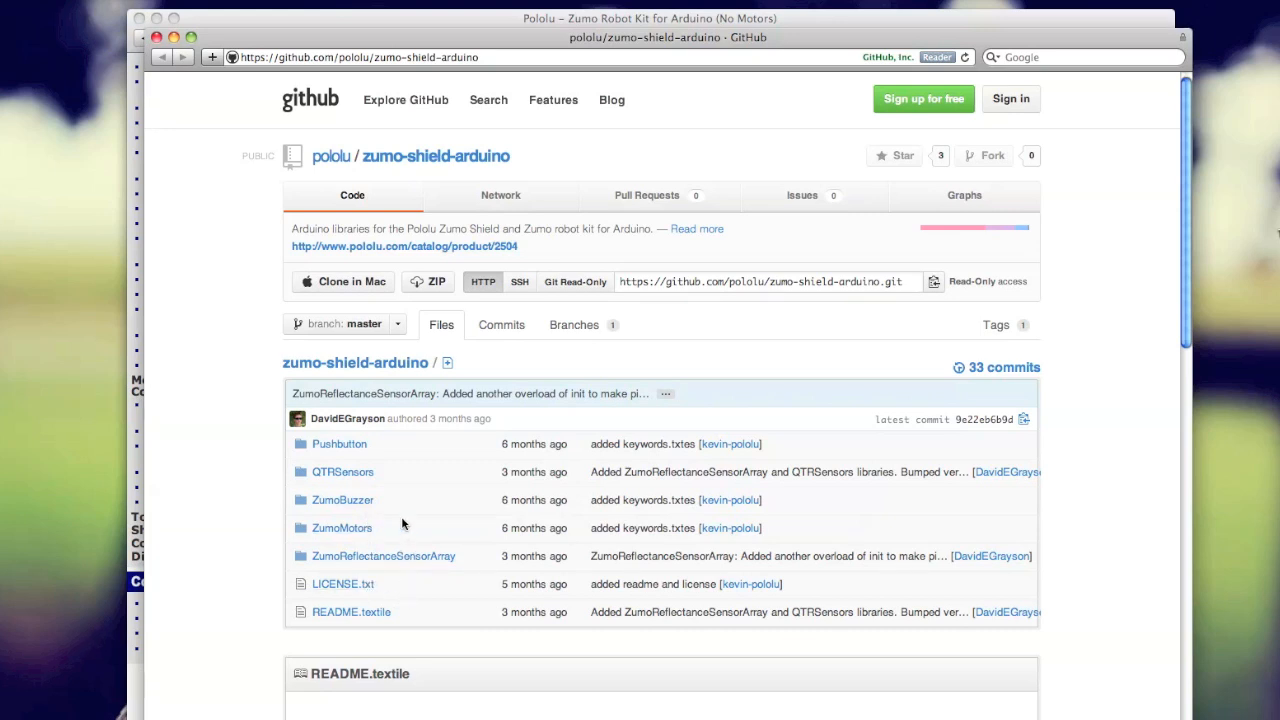
{"action": "mouse_move", "coordinate": [436, 288]}
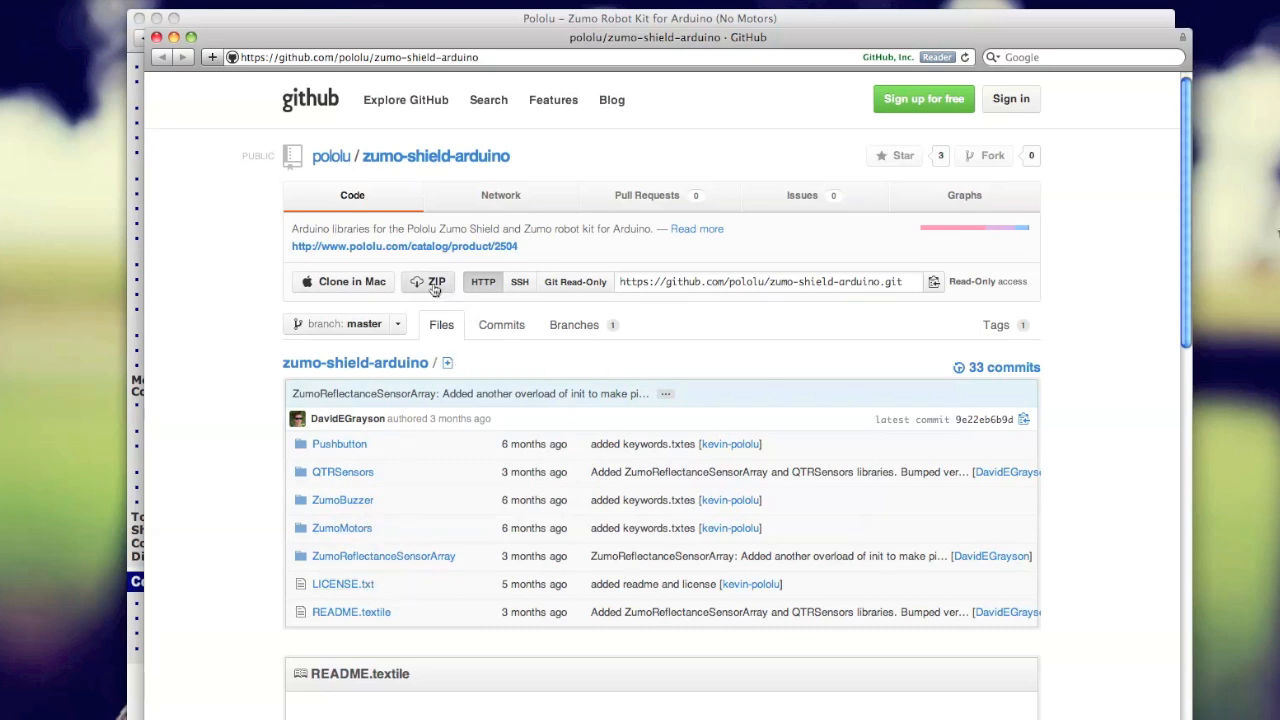
{"action": "mouse_move", "coordinate": [436, 280]}
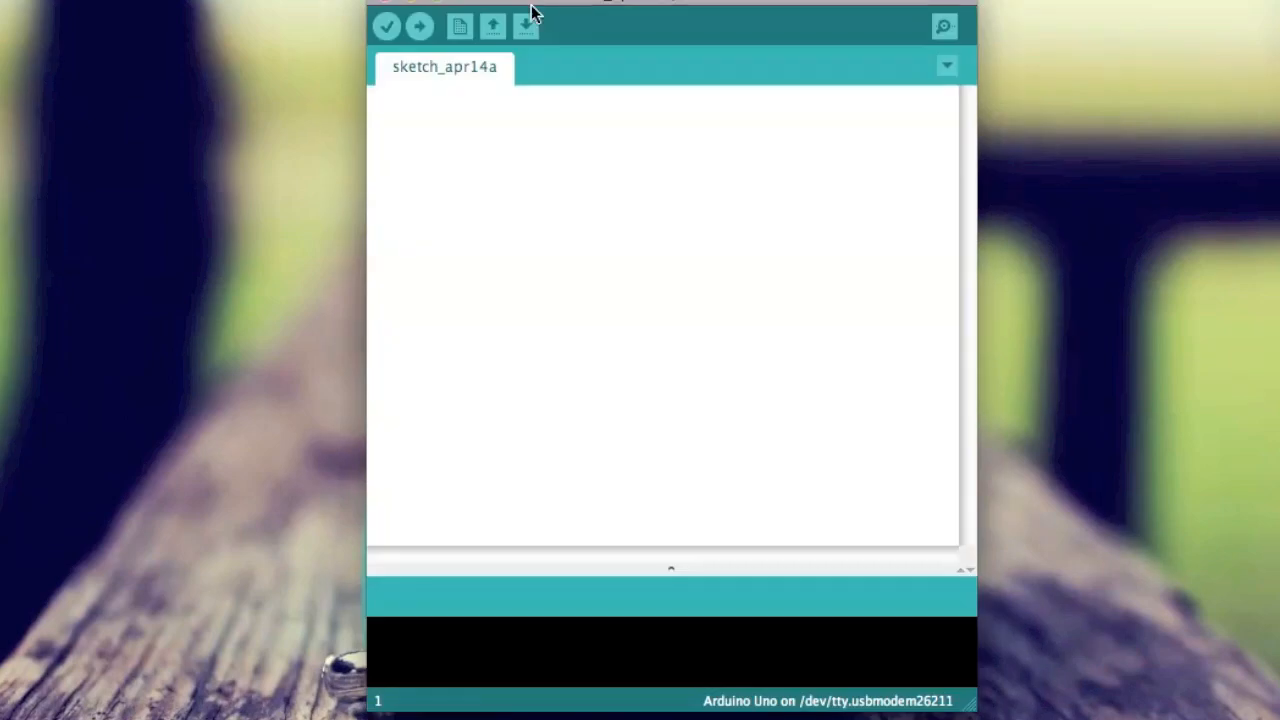
Step: Load the ZumoMotorExample sketch from the installed ZumoMotors library examples
{"action": "left_click", "coordinate": [492, 24]}
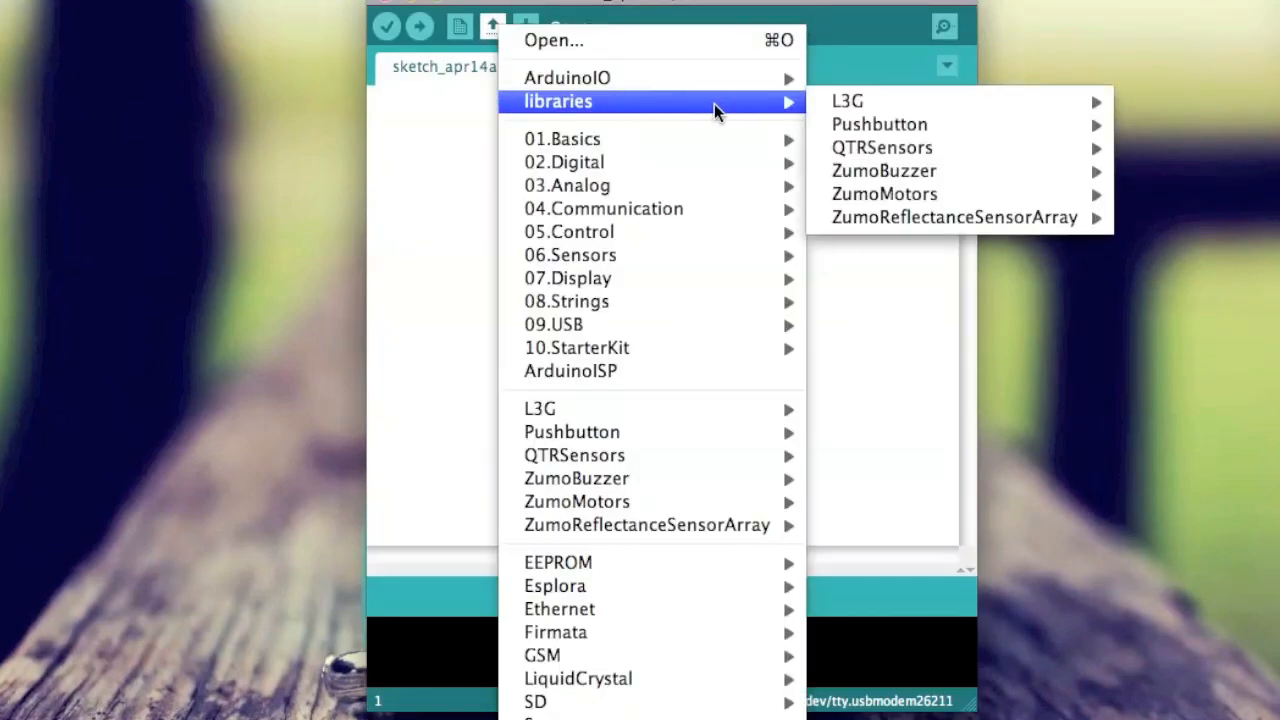
{"action": "left_click", "coordinate": [884, 192]}
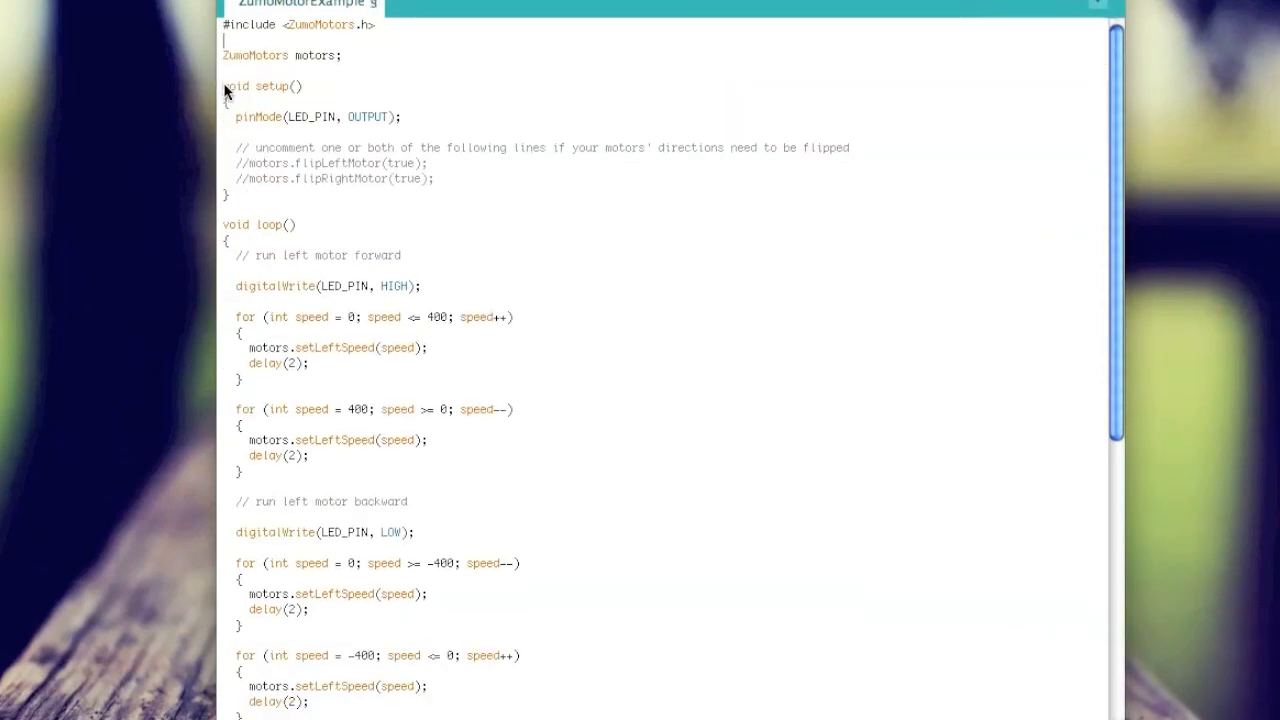
Step: Replace setup's body with a '//Wait 5 seconds before starting the' comment and strip the motor demo blocks from loop
{"action": "left_click_drag", "start_coordinate": [234, 116], "coordinate": [436, 180]}
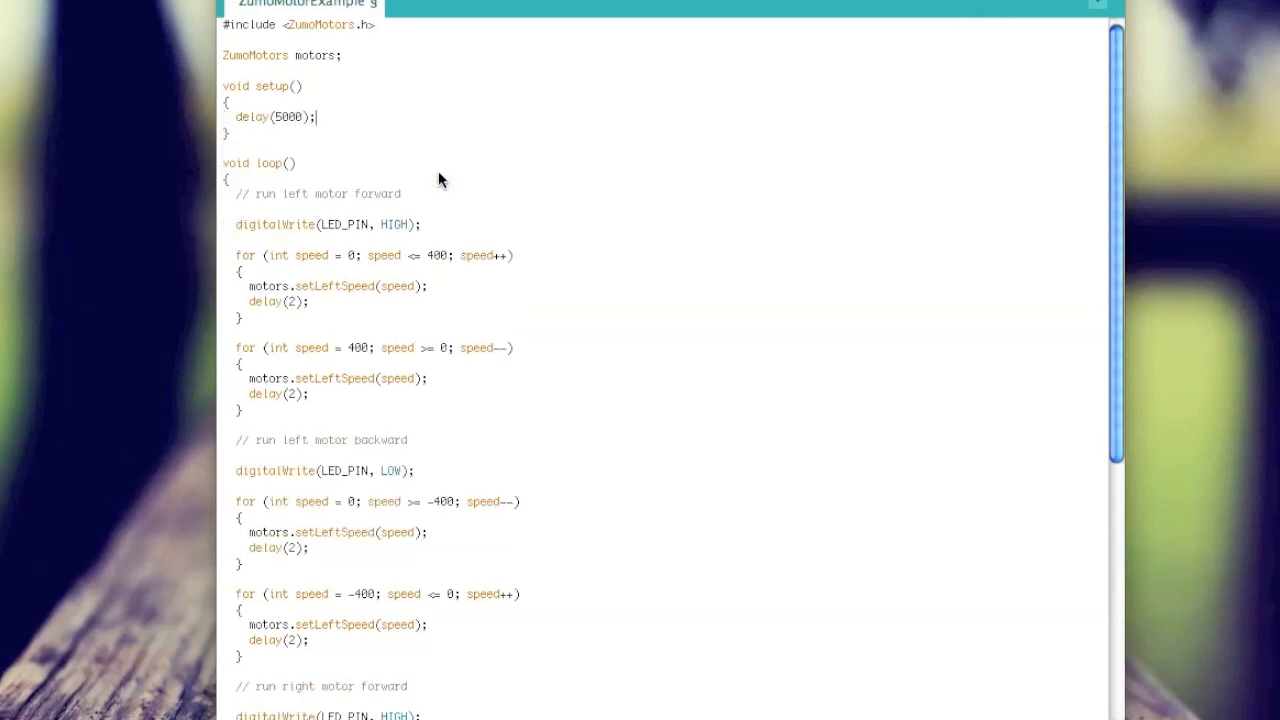
{"action": "type", "text": "//Wait 5 seconds before"}
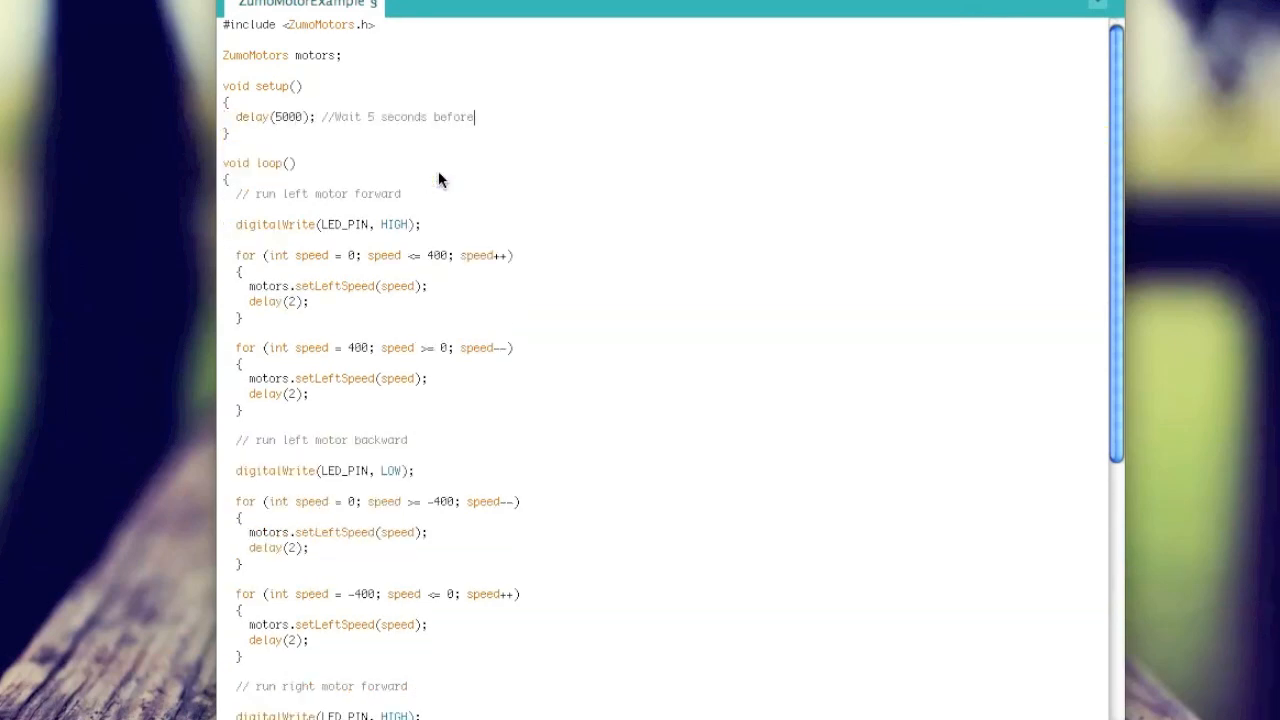
{"action": "type", "text": "starting the controller"}
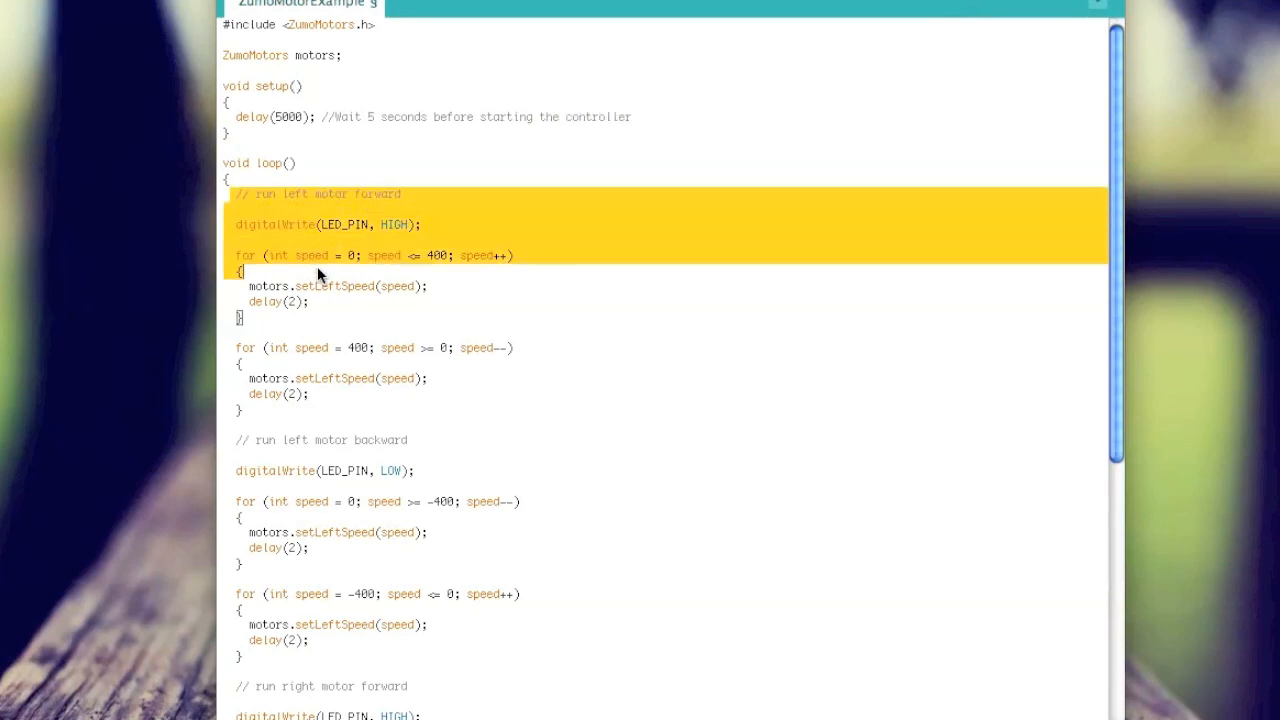
{"action": "key", "text": "Delete"}
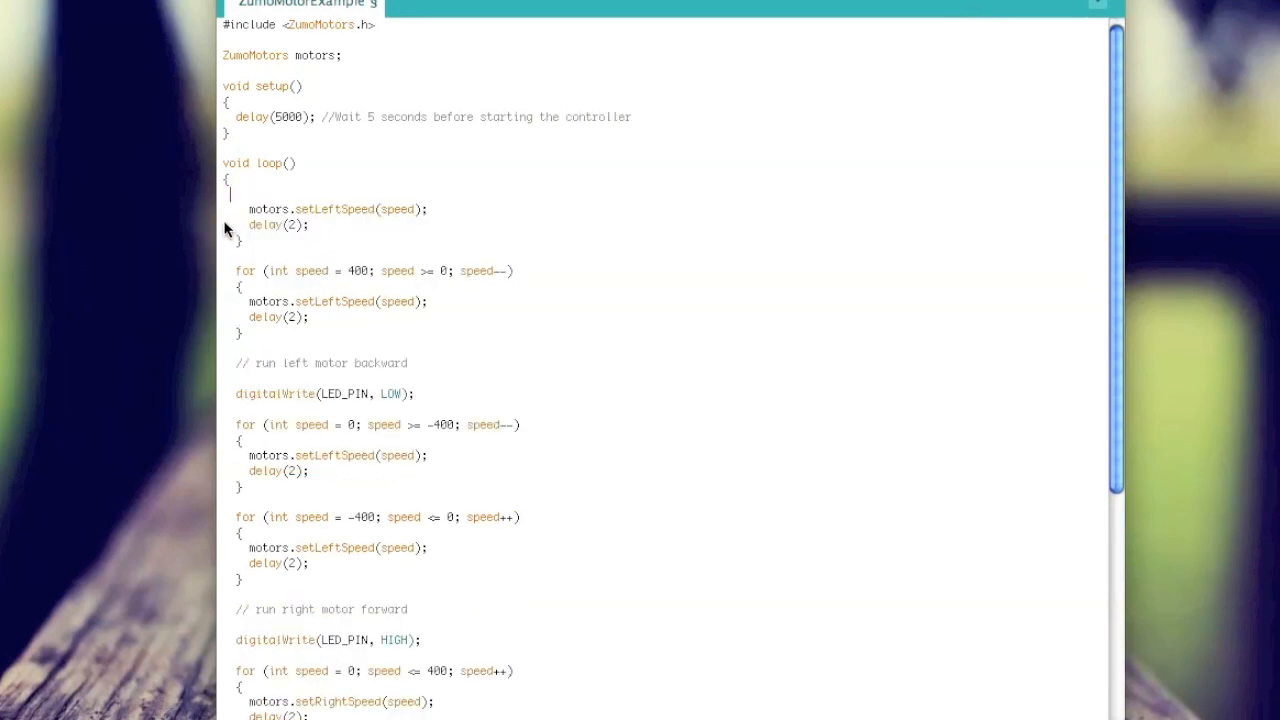
{"action": "left_click_drag", "start_coordinate": [224, 216], "coordinate": [460, 672]}
{"action": "type", "text": "motors.setRightSpeed(speed"}
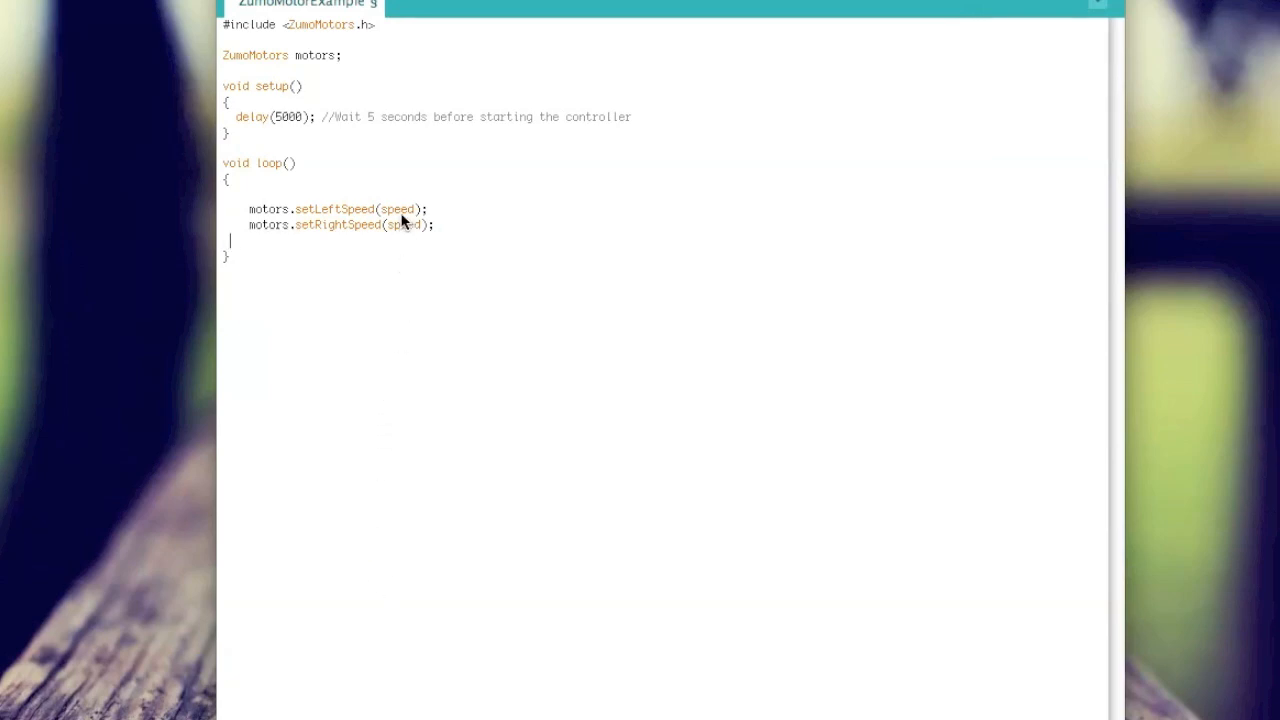
Step: Set the setLeftSpeed and setRightSpeed arguments in loop to 100
{"action": "double_click", "coordinate": [398, 210]}
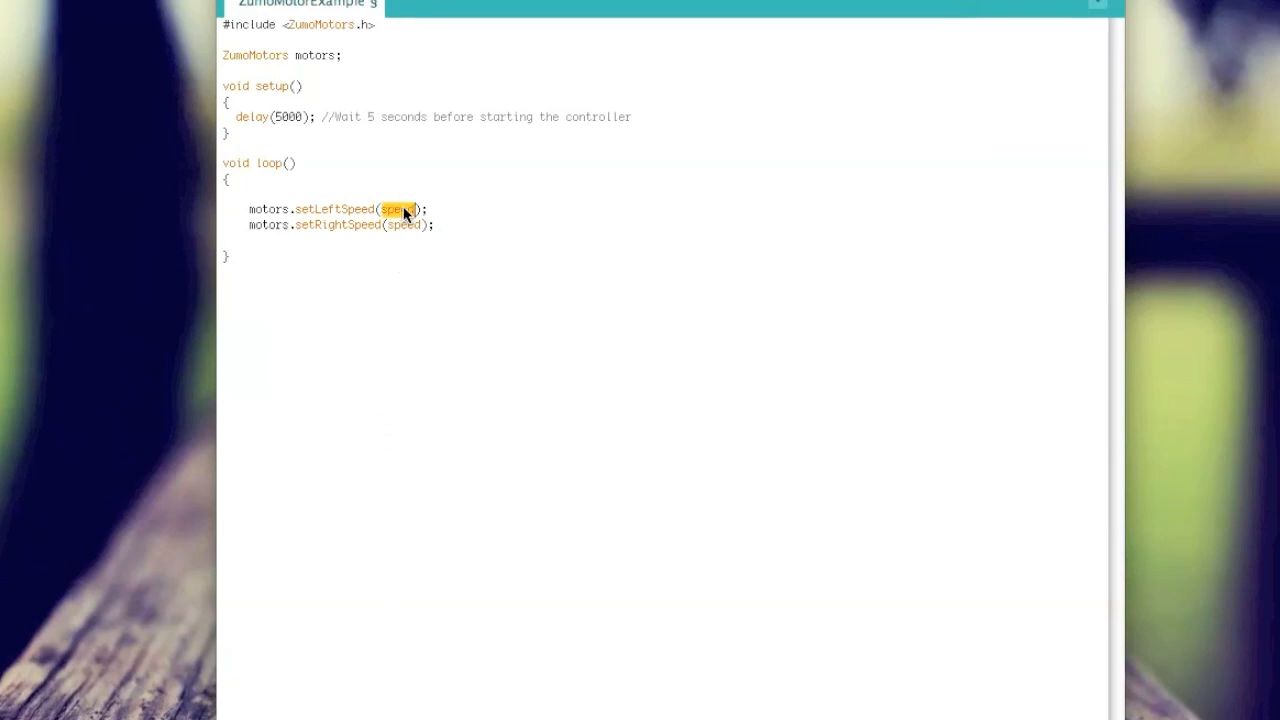
{"action": "type", "text": "100"}
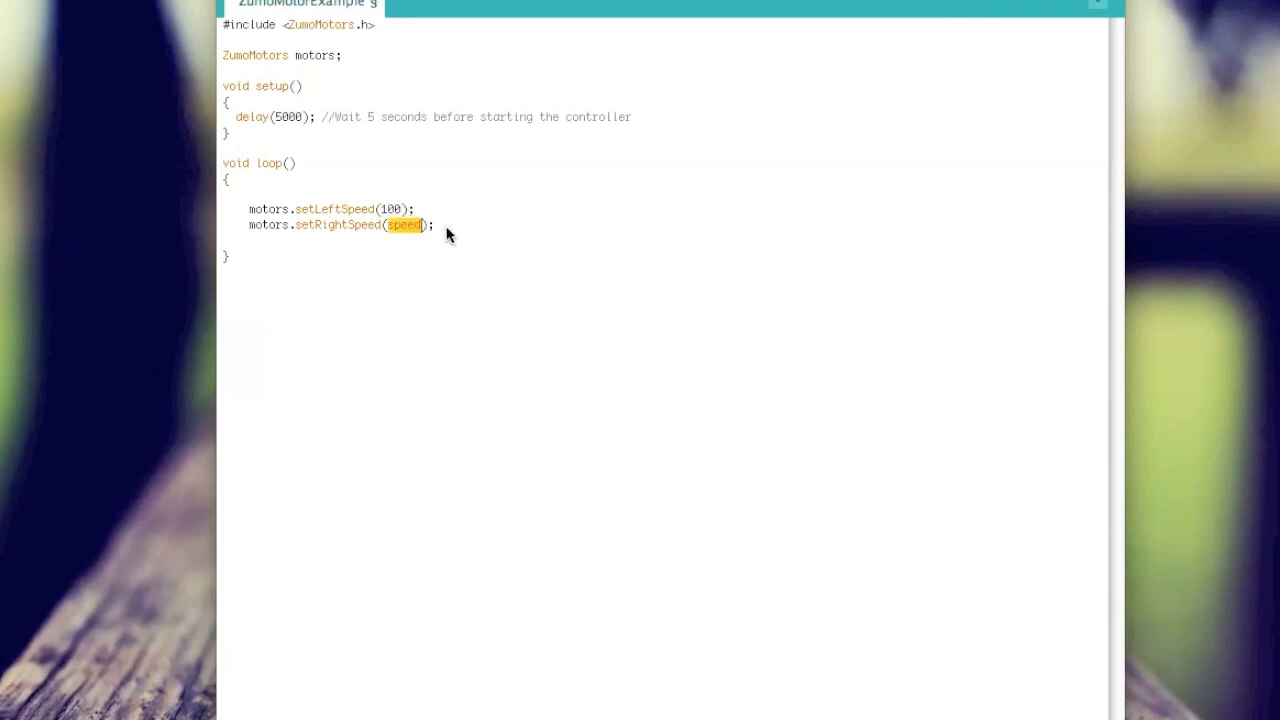
{"action": "type", "text": "100"}
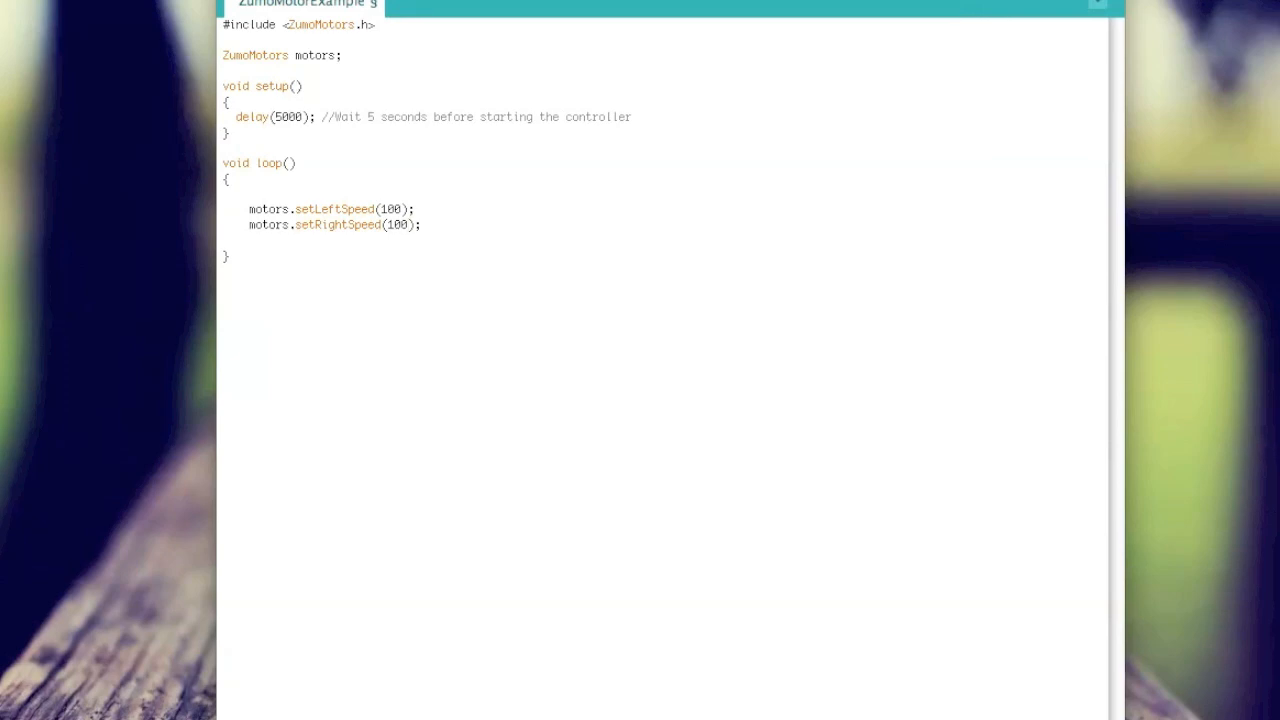
{"action": "mouse_move", "coordinate": [334, 118]}
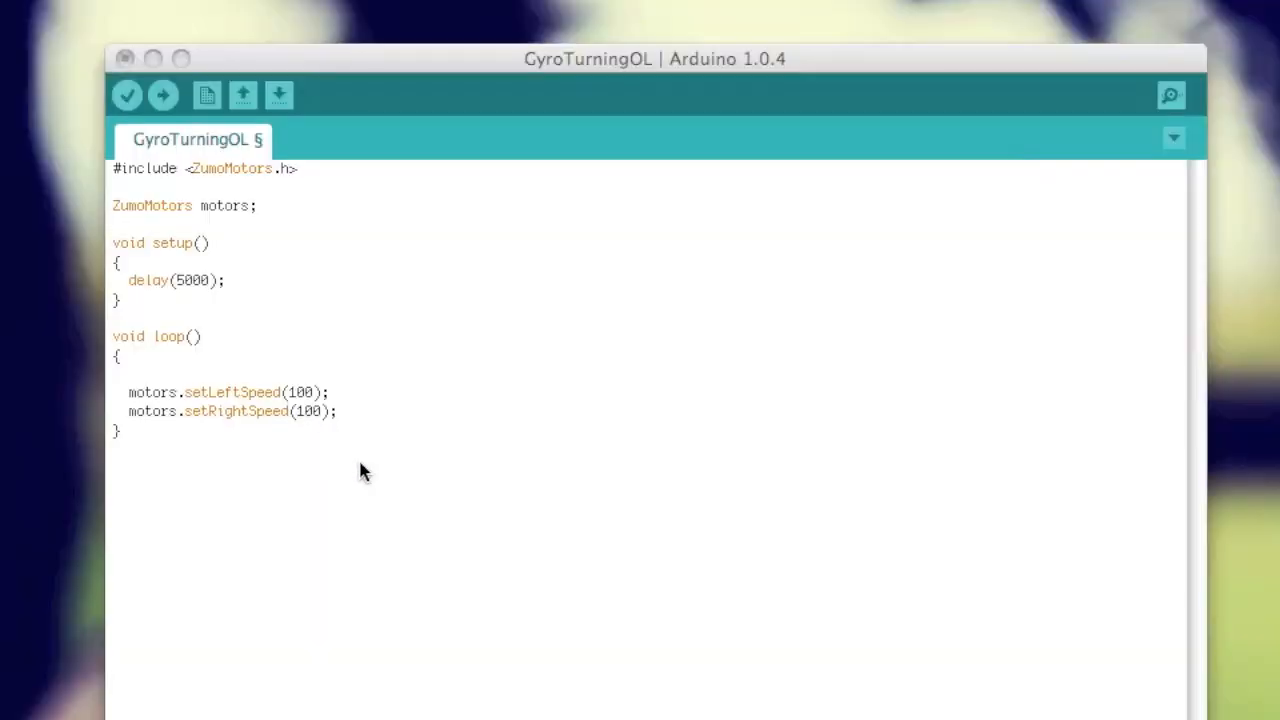
{"action": "mouse_move", "coordinate": [308, 404]}
{"action": "type", "text": "1"}
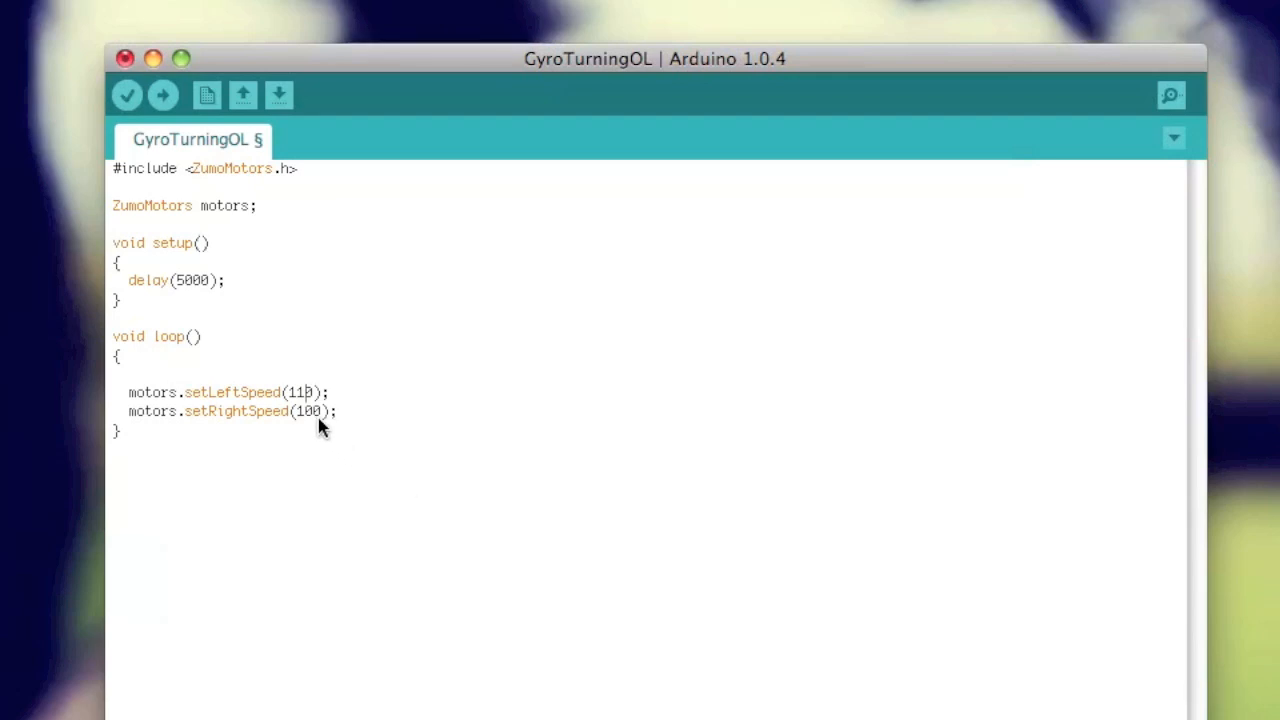
Step: Change one motor speed in loop to 90 so the two motors run unequally
{"action": "type", "text": "90"}
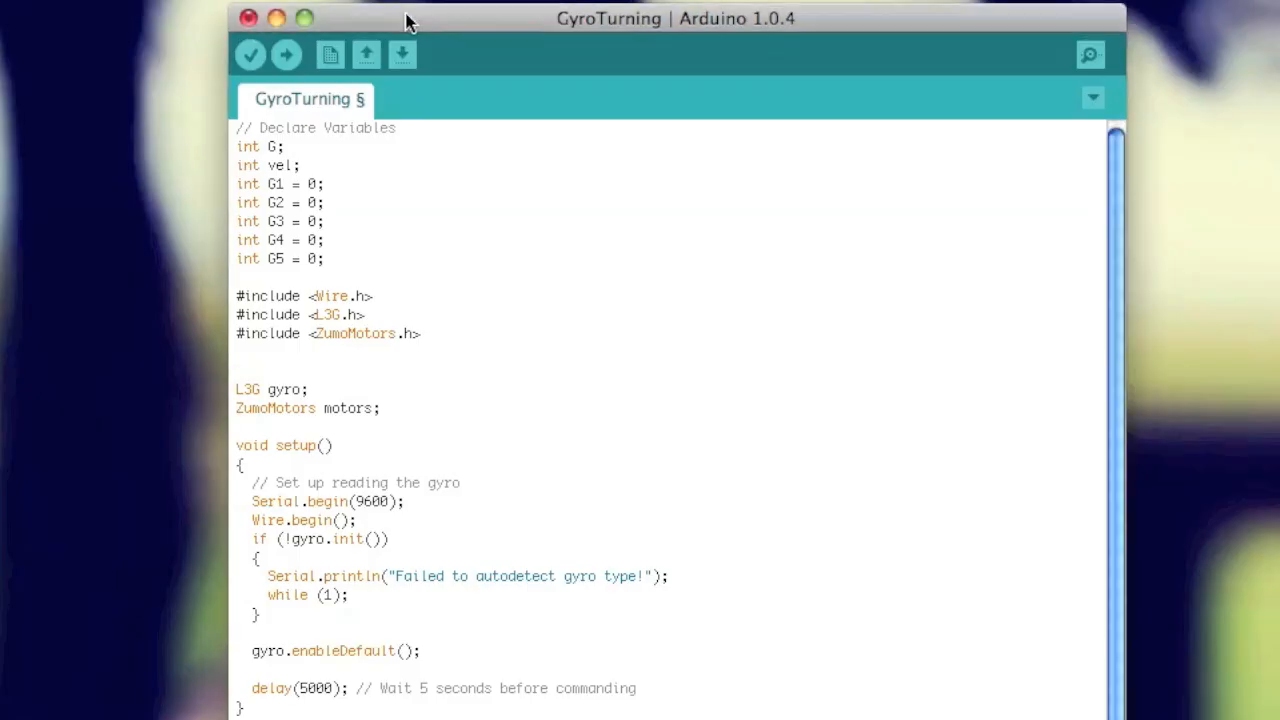
{"action": "mouse_move", "coordinate": [236, 136]}
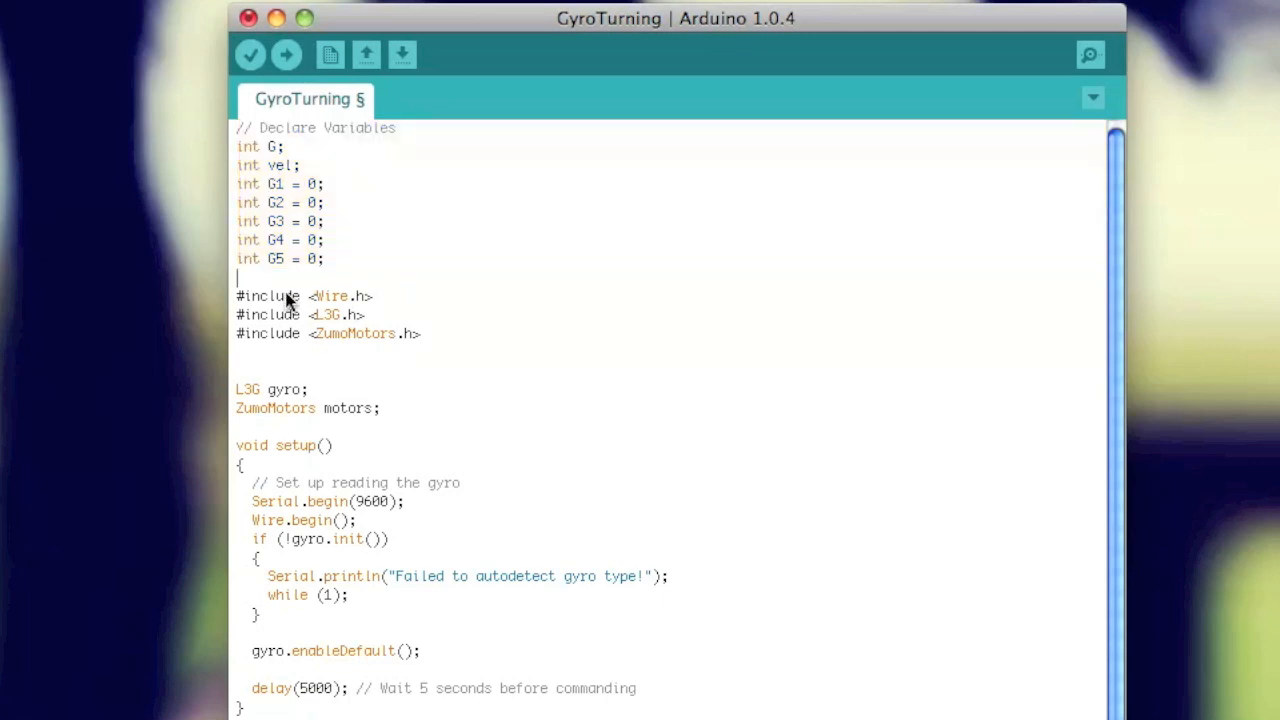
Step: Highlight the gyro setup comment and initialisation block in setup(), then clear the selection
{"action": "left_click_drag", "start_coordinate": [236, 296], "coordinate": [420, 332]}
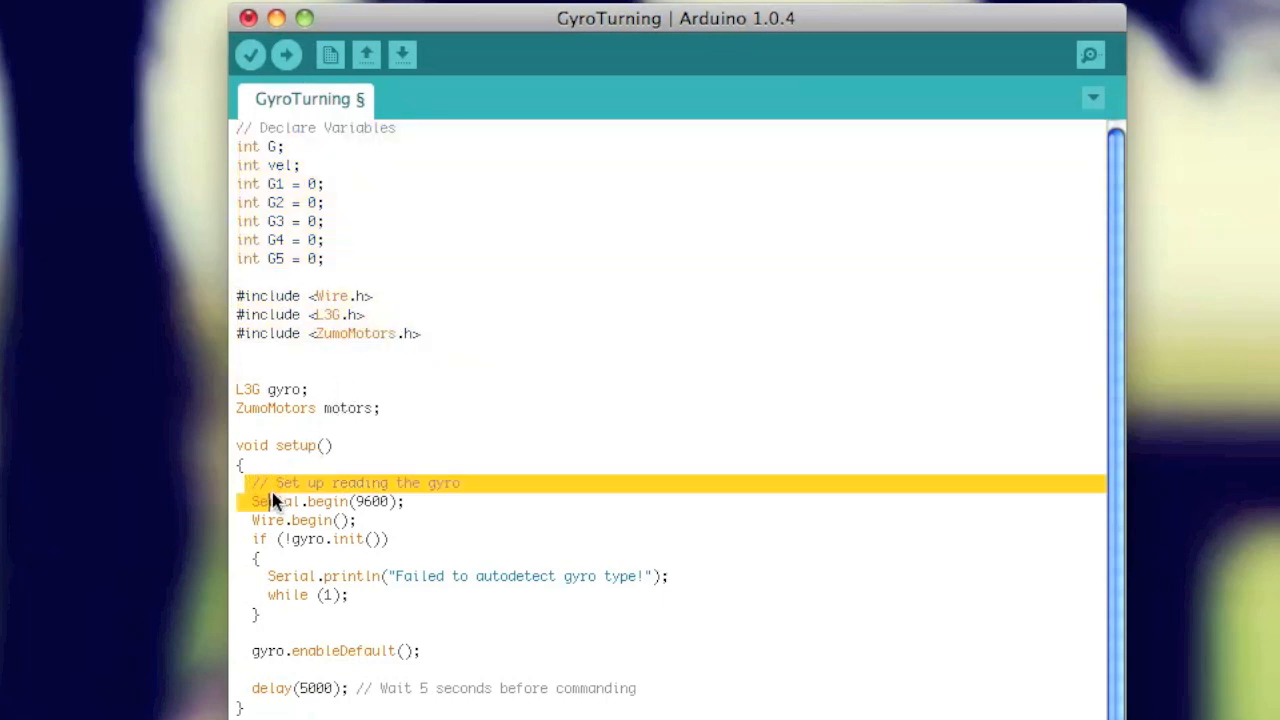
{"action": "left_click_drag", "start_coordinate": [256, 500], "coordinate": [420, 652]}
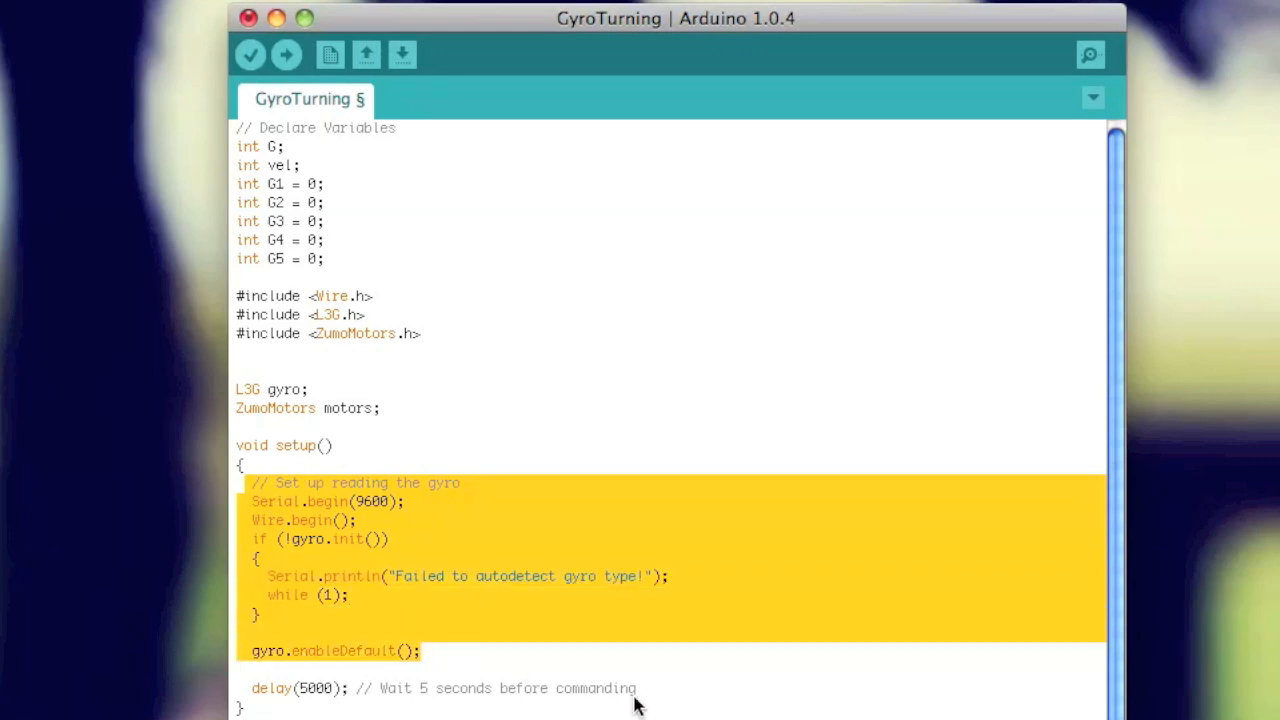
{"action": "mouse_move", "coordinate": [528, 668]}
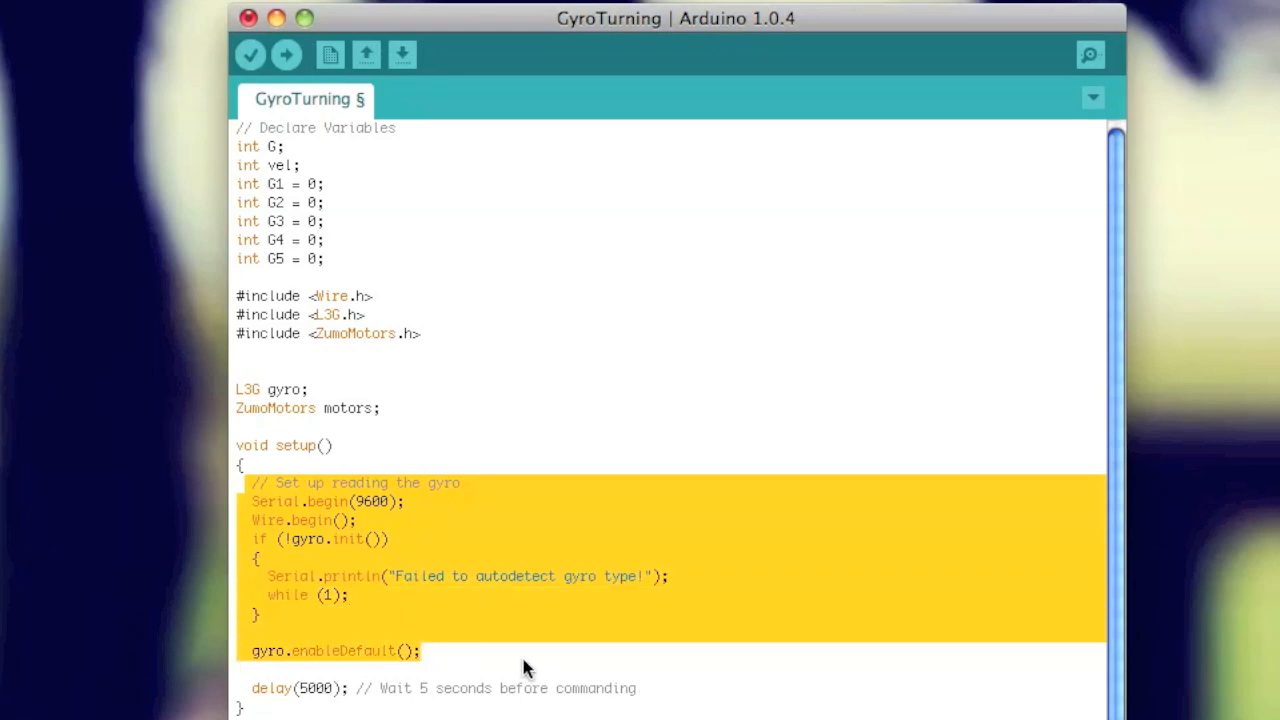
{"action": "left_click", "coordinate": [422, 650]}
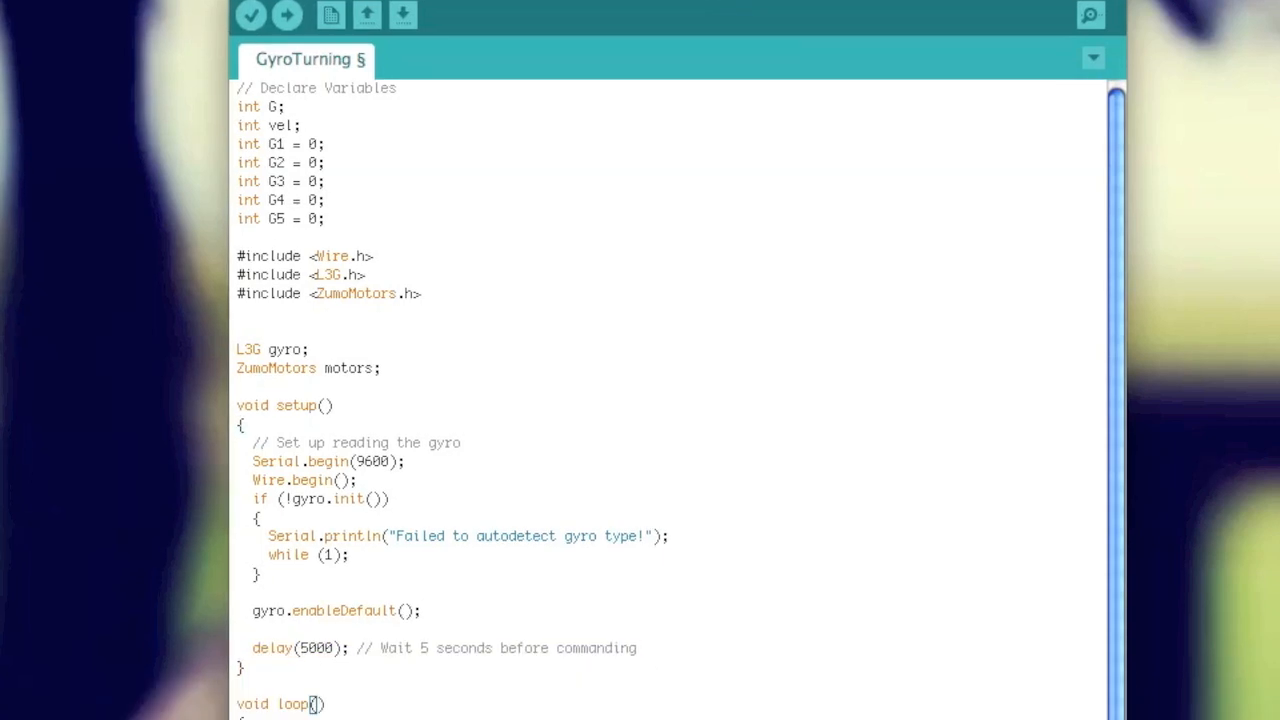
{"action": "scroll", "scroll_direction": "down", "scroll_amount": 3}
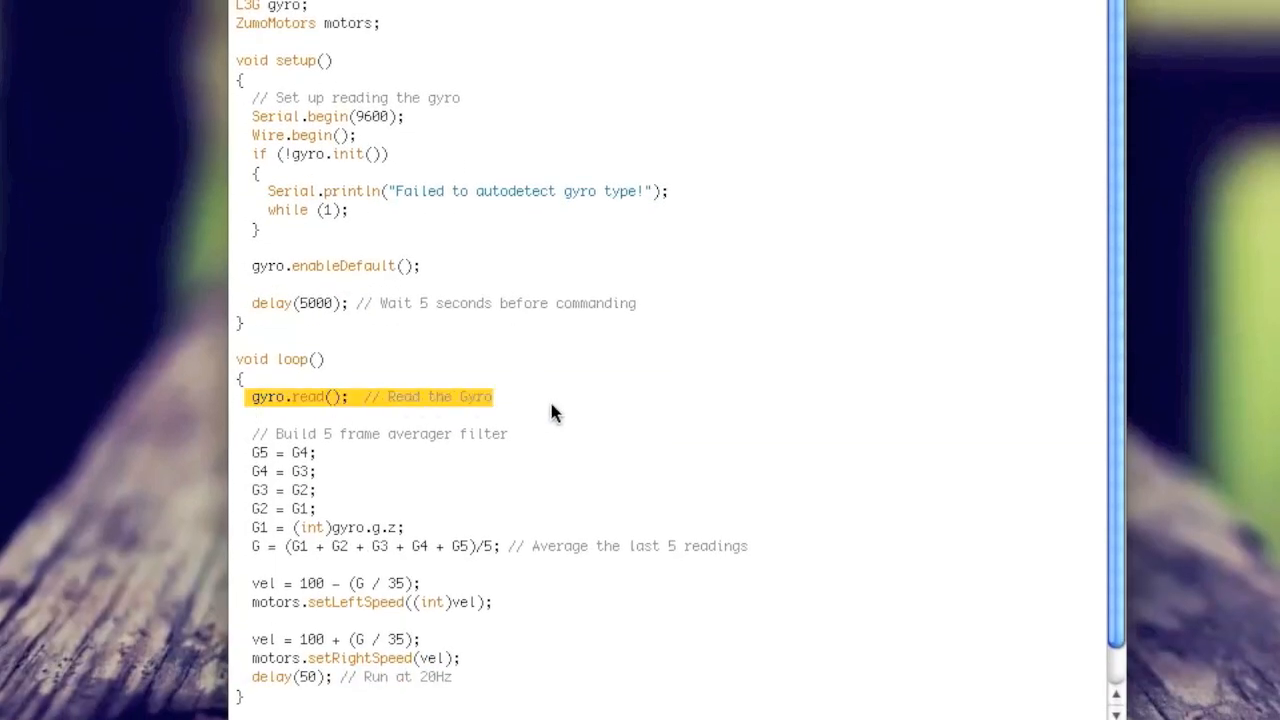
{"action": "mouse_move", "coordinate": [562, 422]}
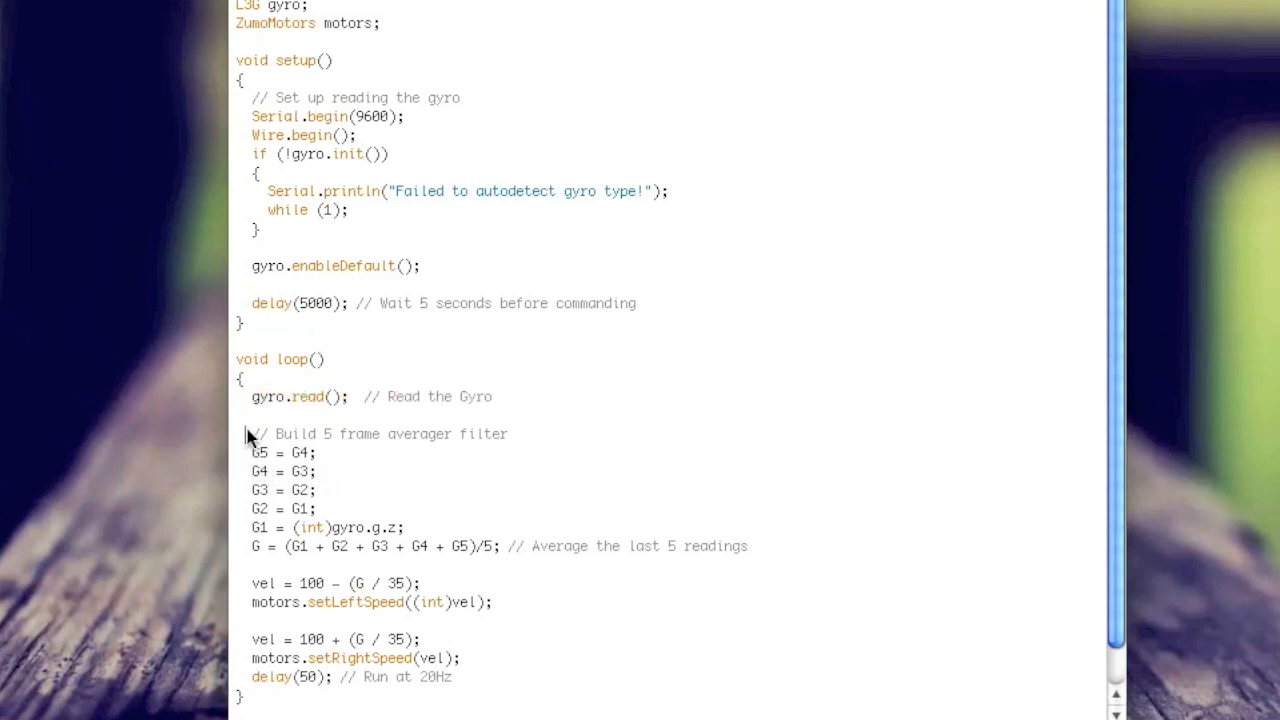
{"action": "left_click_drag", "start_coordinate": [248, 432], "coordinate": [748, 546]}
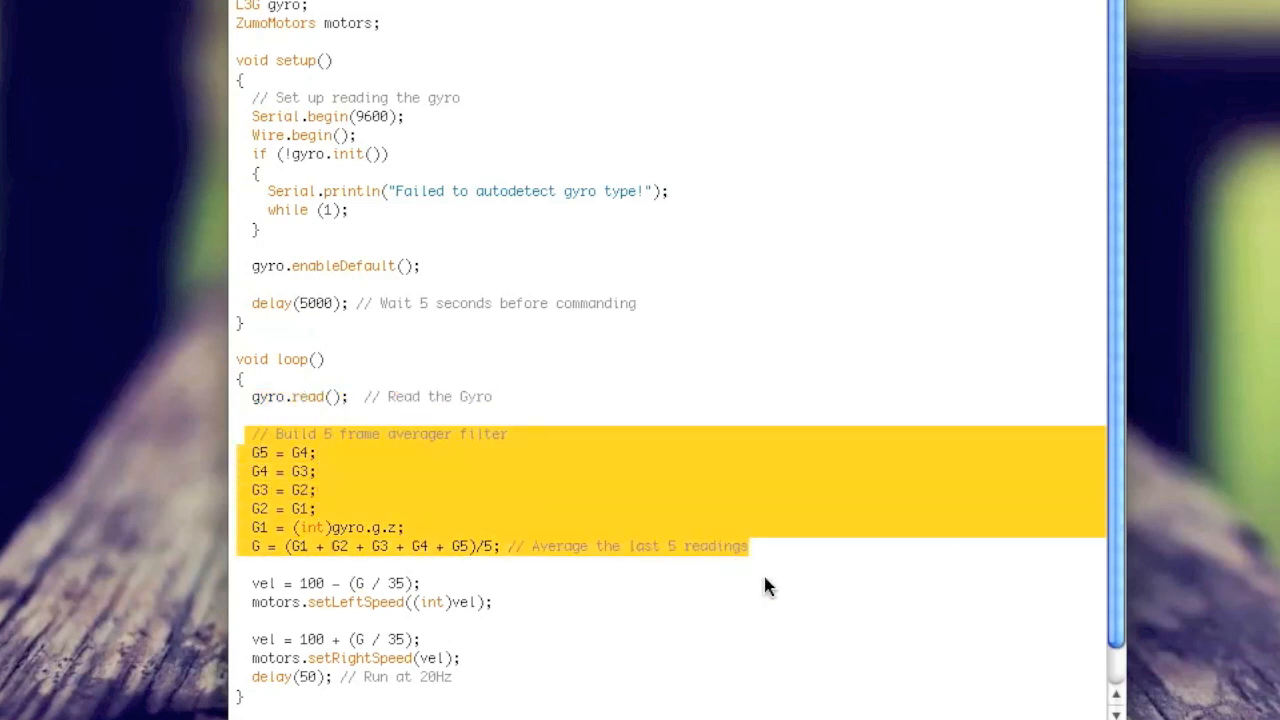
{"action": "mouse_move", "coordinate": [816, 604]}
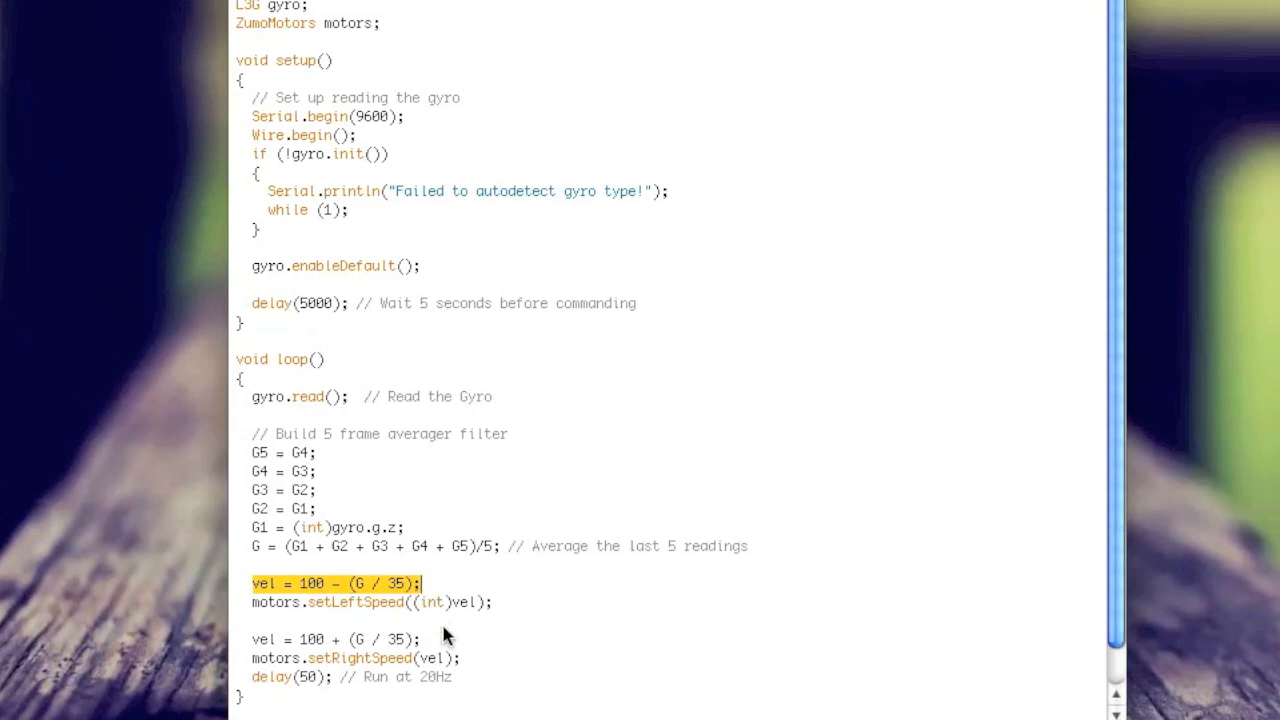
{"action": "mouse_move", "coordinate": [364, 624]}
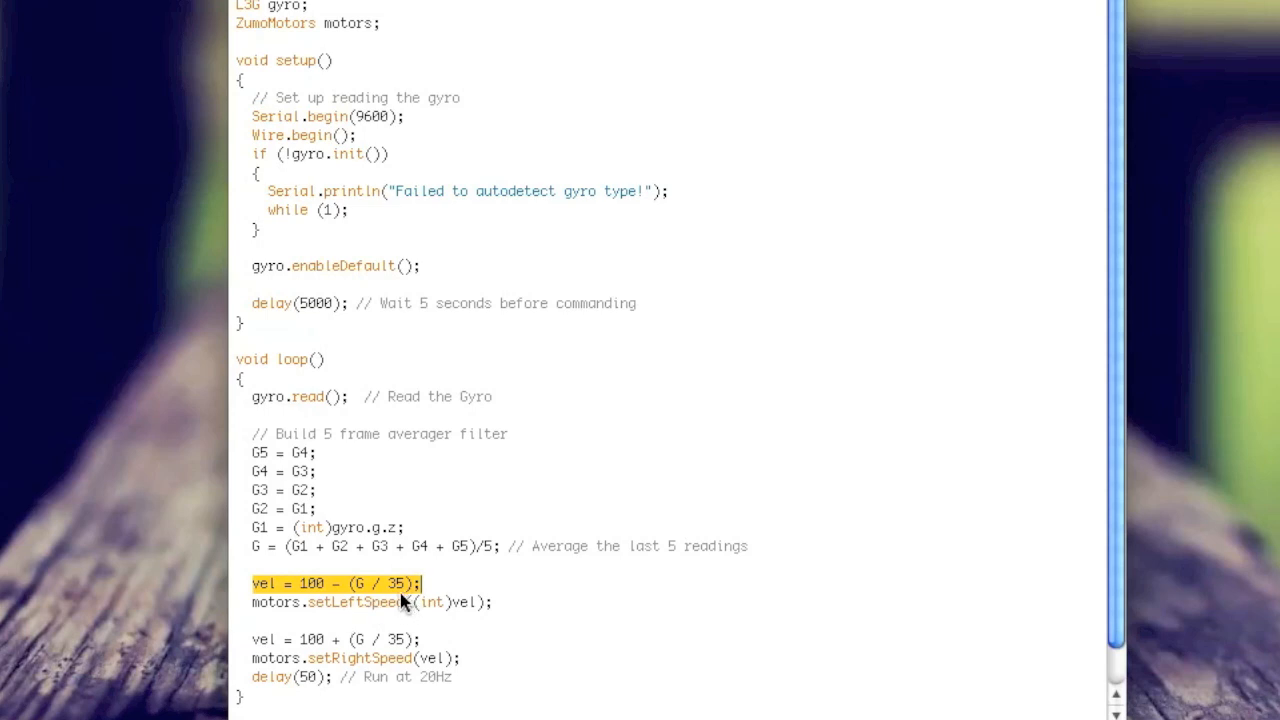
{"action": "mouse_move", "coordinate": [410, 610]}
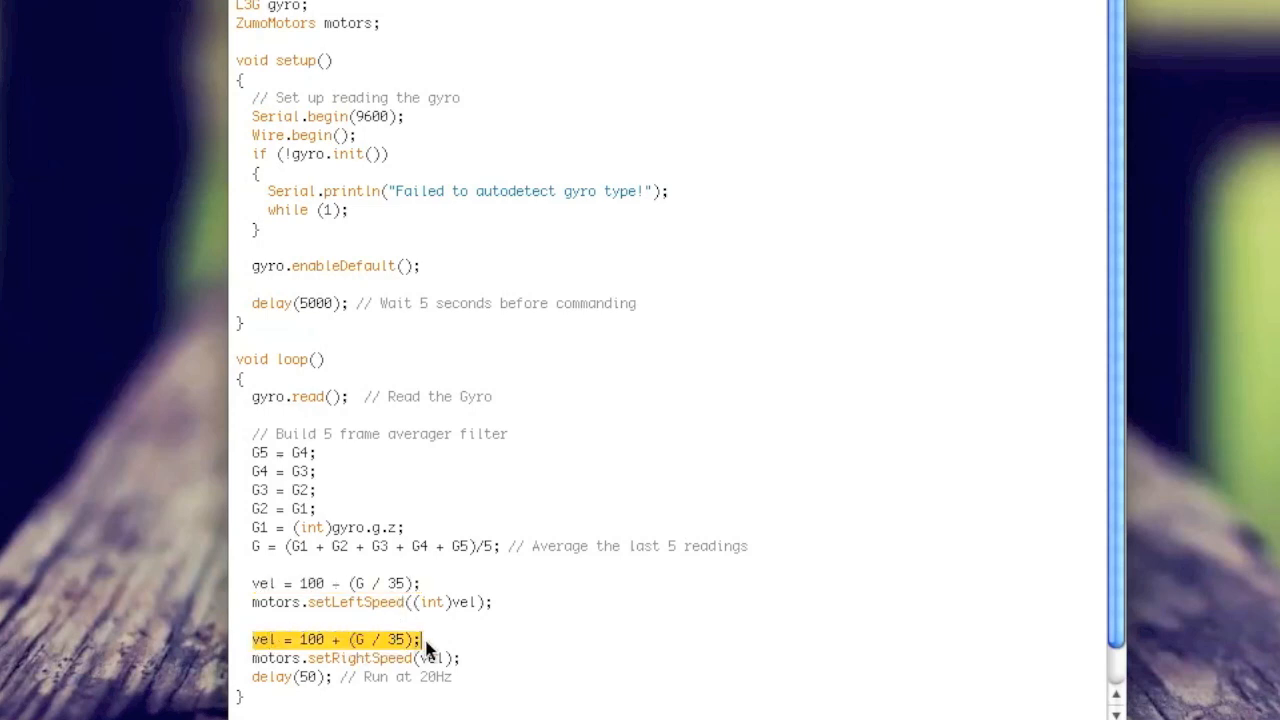
{"action": "mouse_move", "coordinate": [444, 688]}
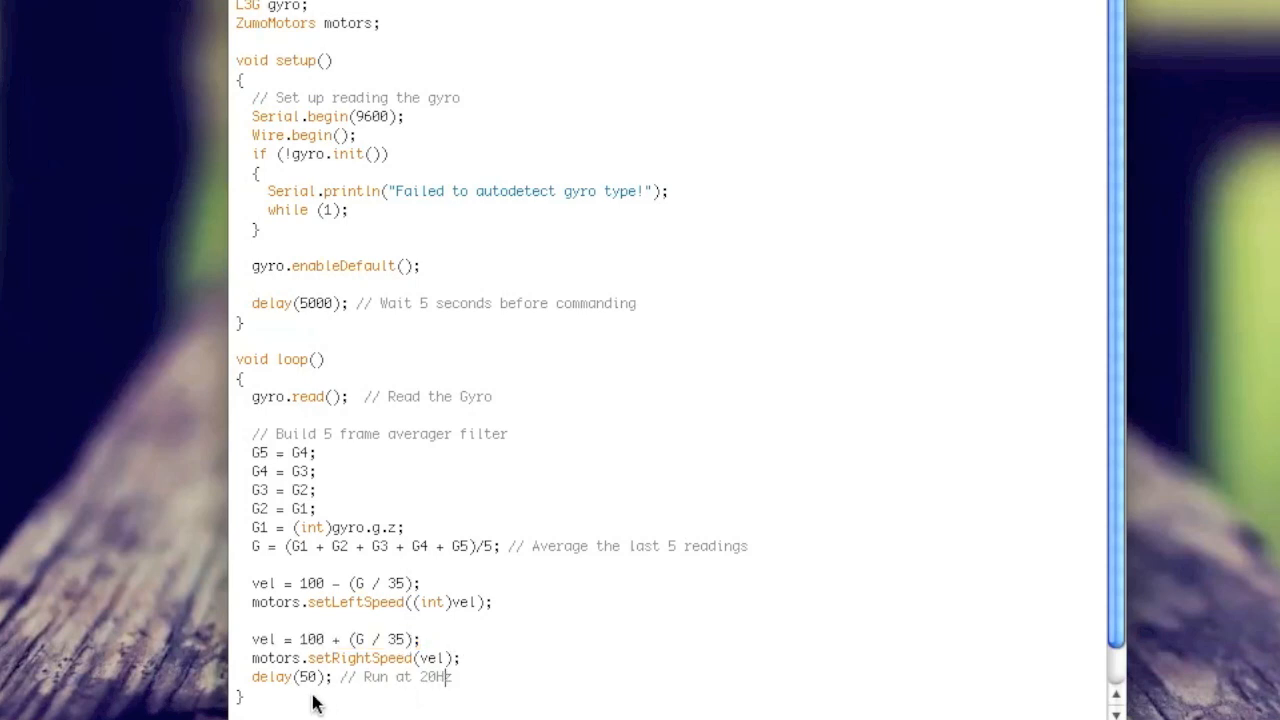
{"action": "left_click_drag", "start_coordinate": [248, 676], "coordinate": [452, 676]}
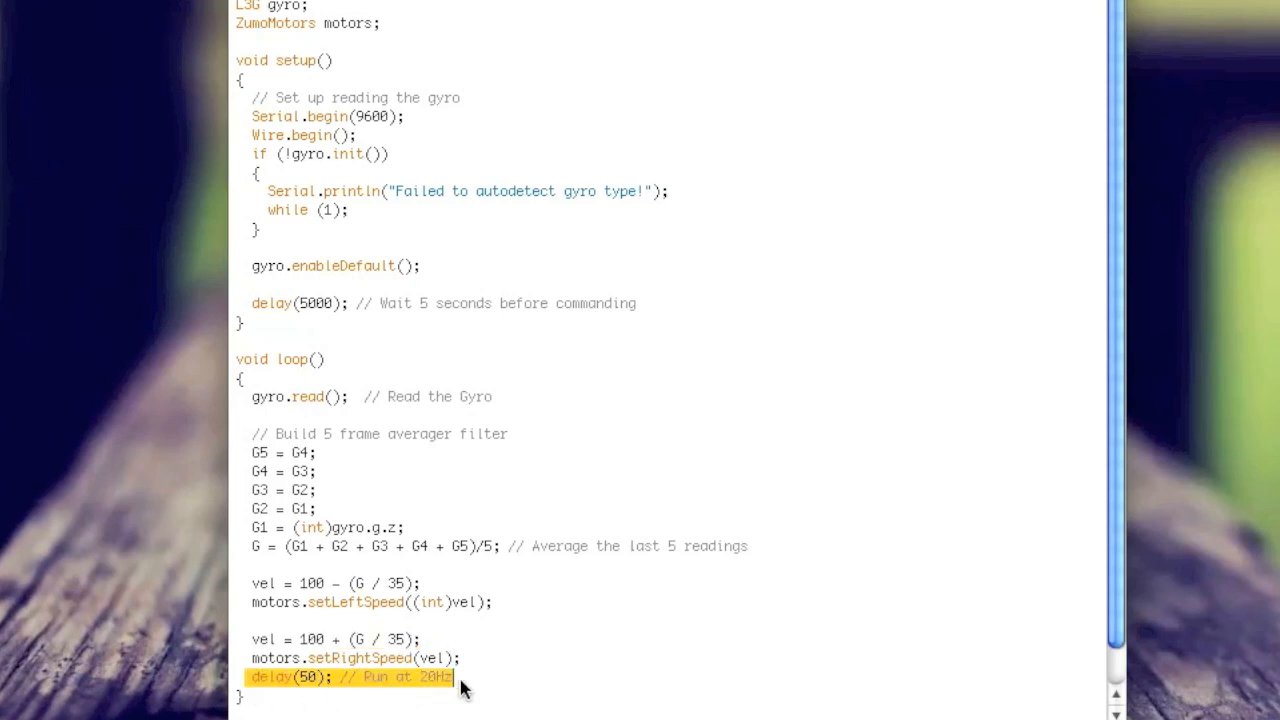
{"action": "mouse_move", "coordinate": [604, 690]}
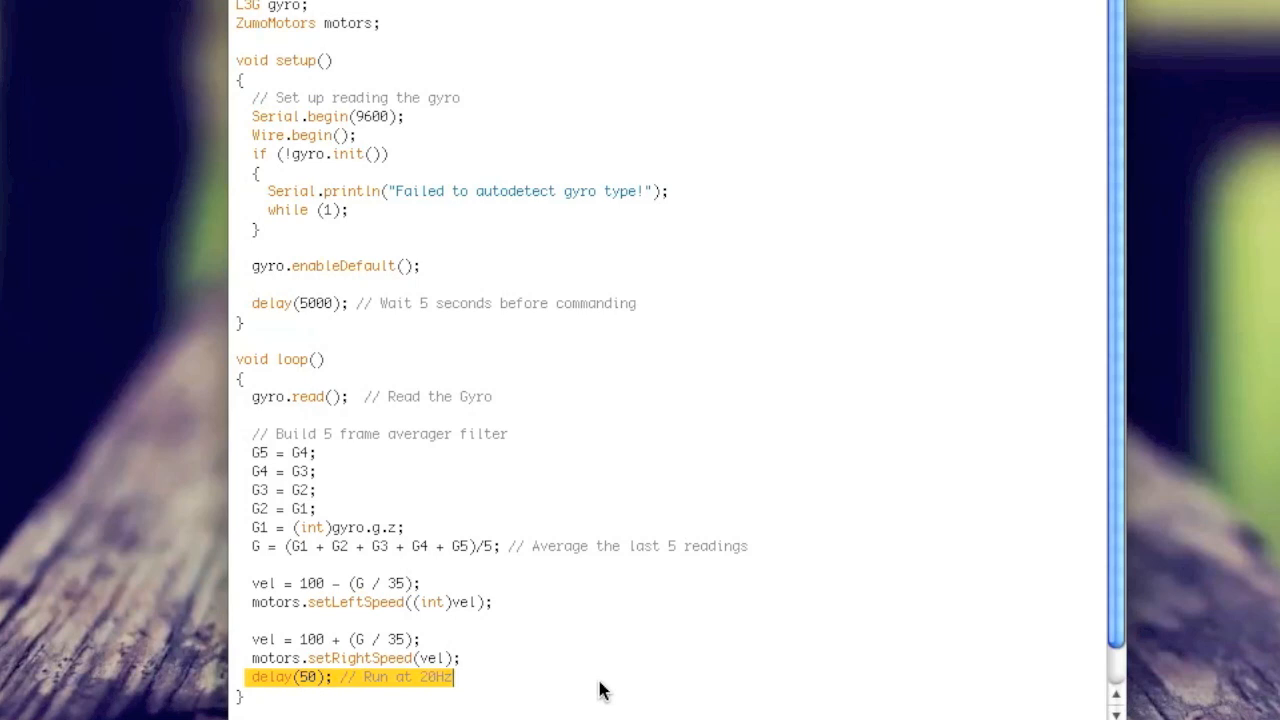